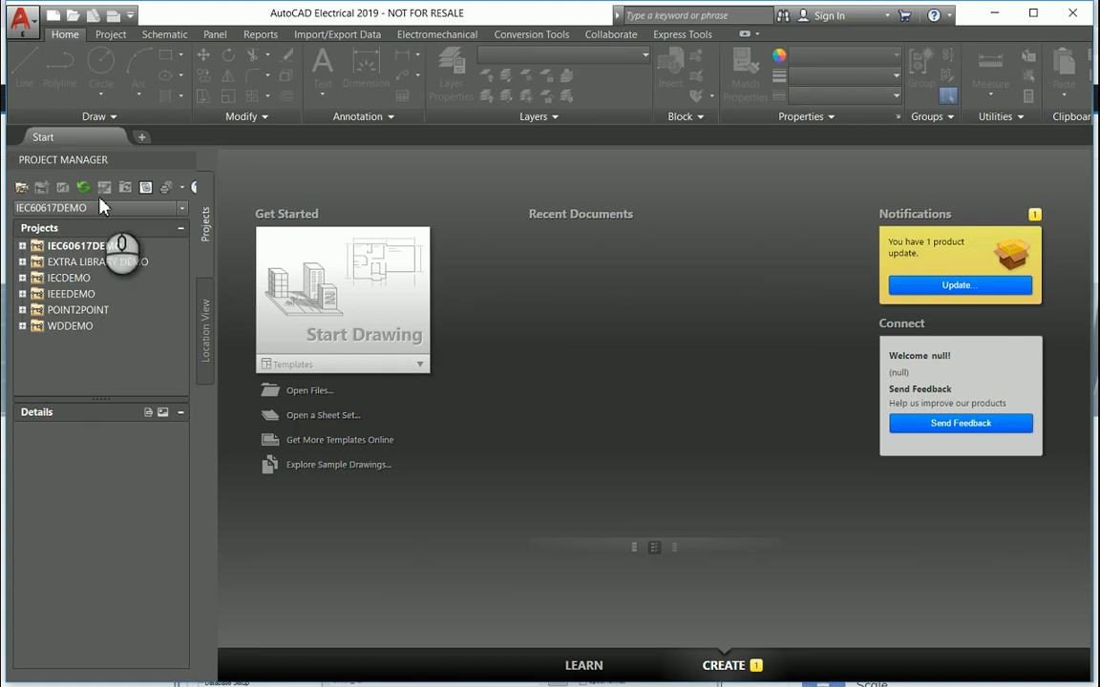
pyautogui.moveTo(172, 239)
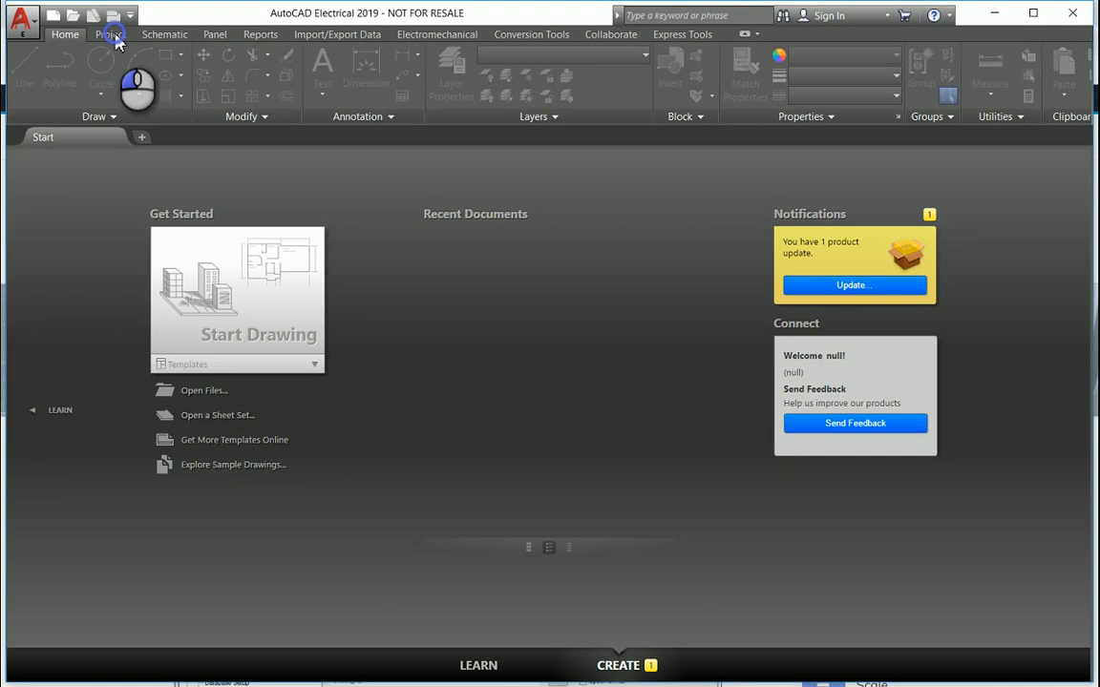
pyautogui.moveTo(149, 57)
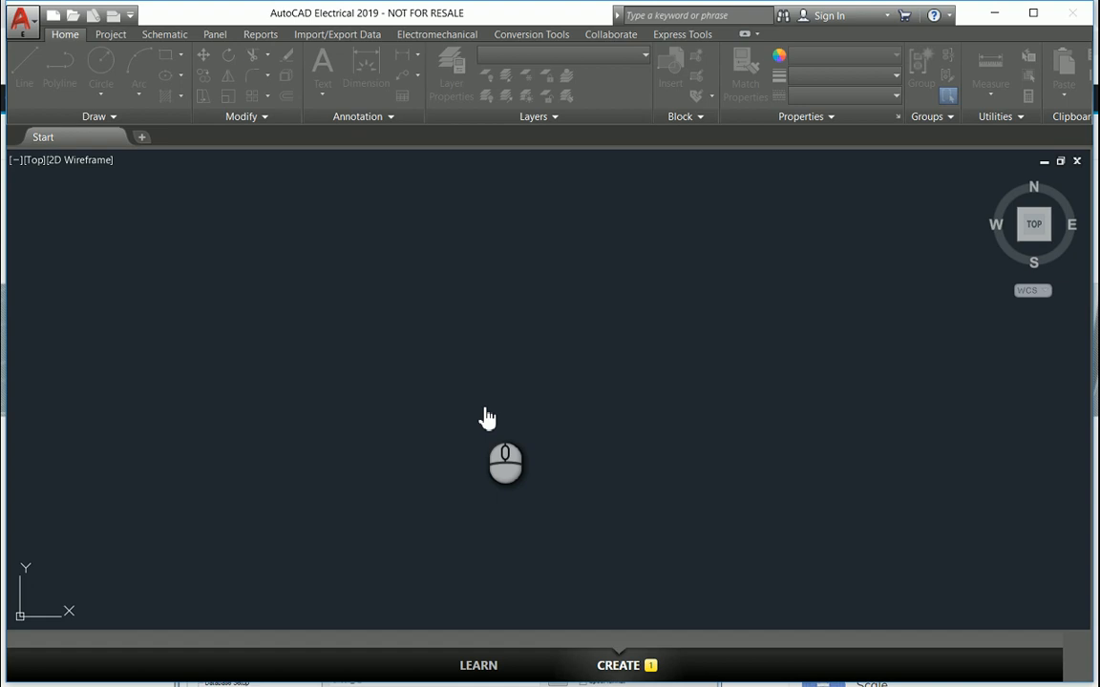
# Show the Project Manager palette and its project actions list via the Project ribbon
pyautogui.click(619, 664)
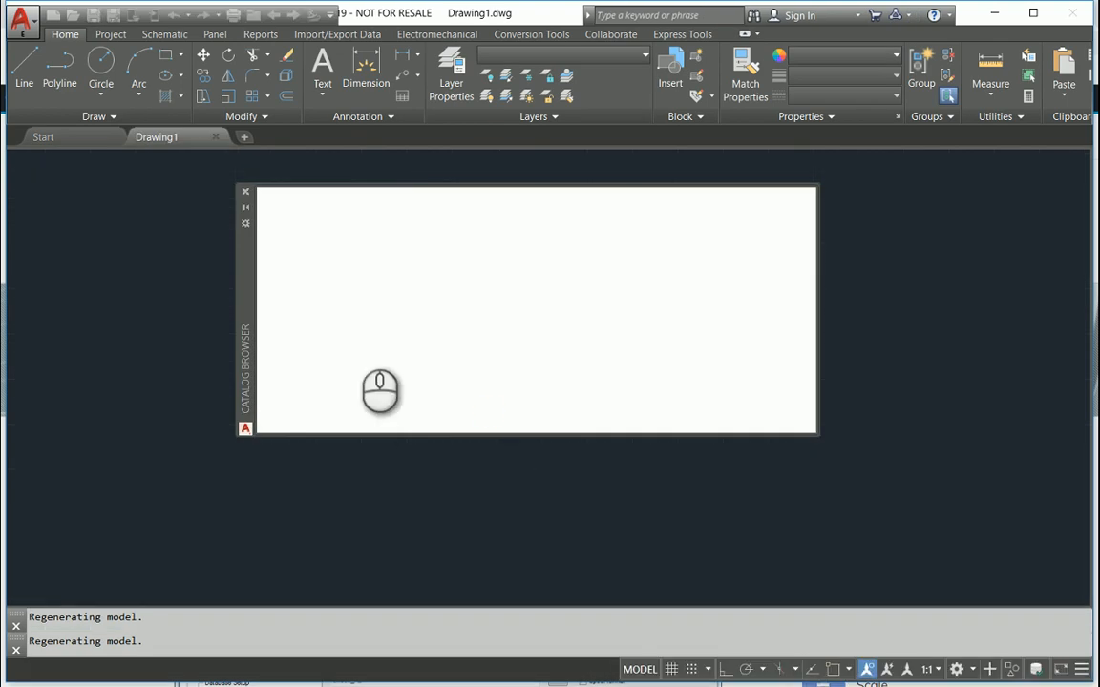
pyautogui.moveTo(142, 179)
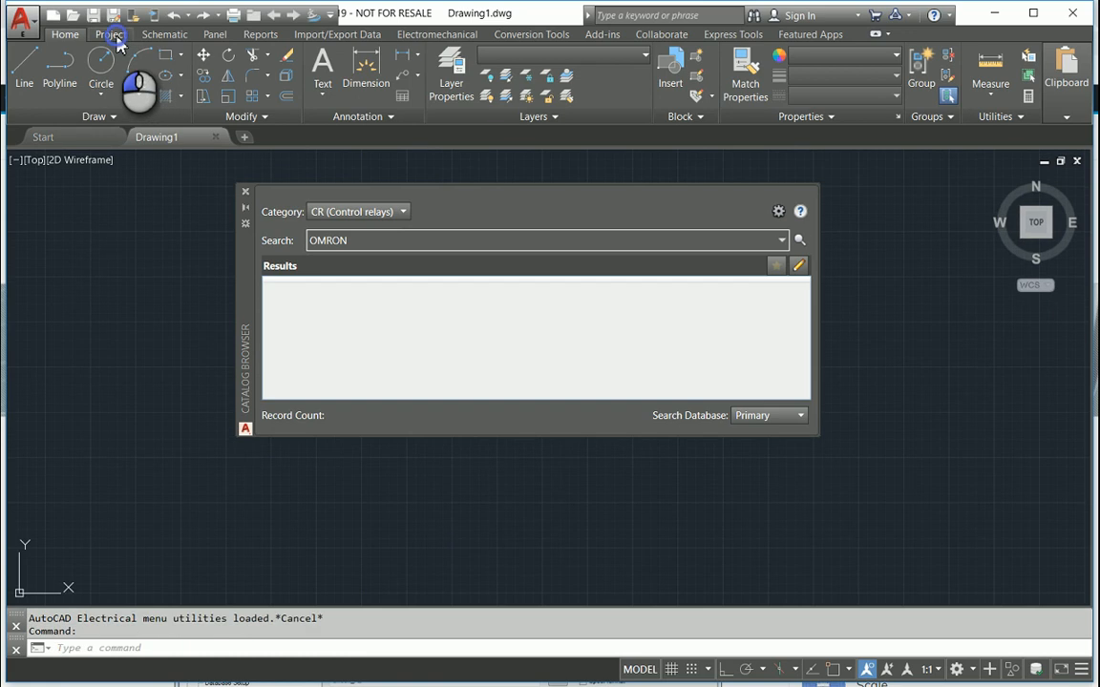
pyautogui.click(111, 34)
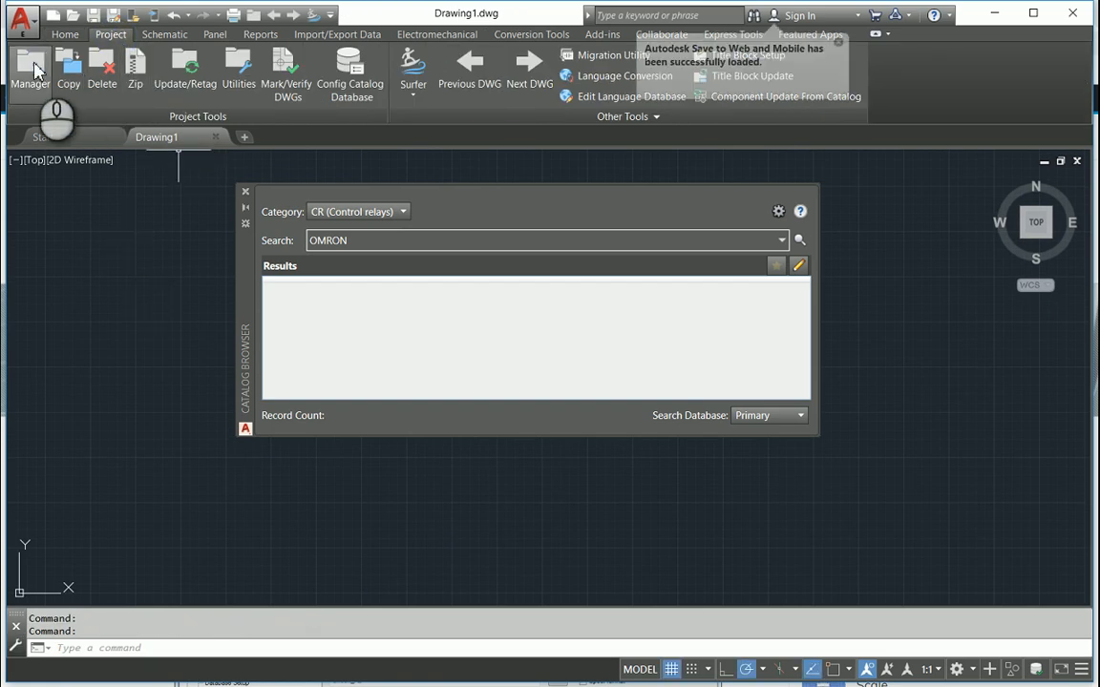
pyautogui.click(30, 72)
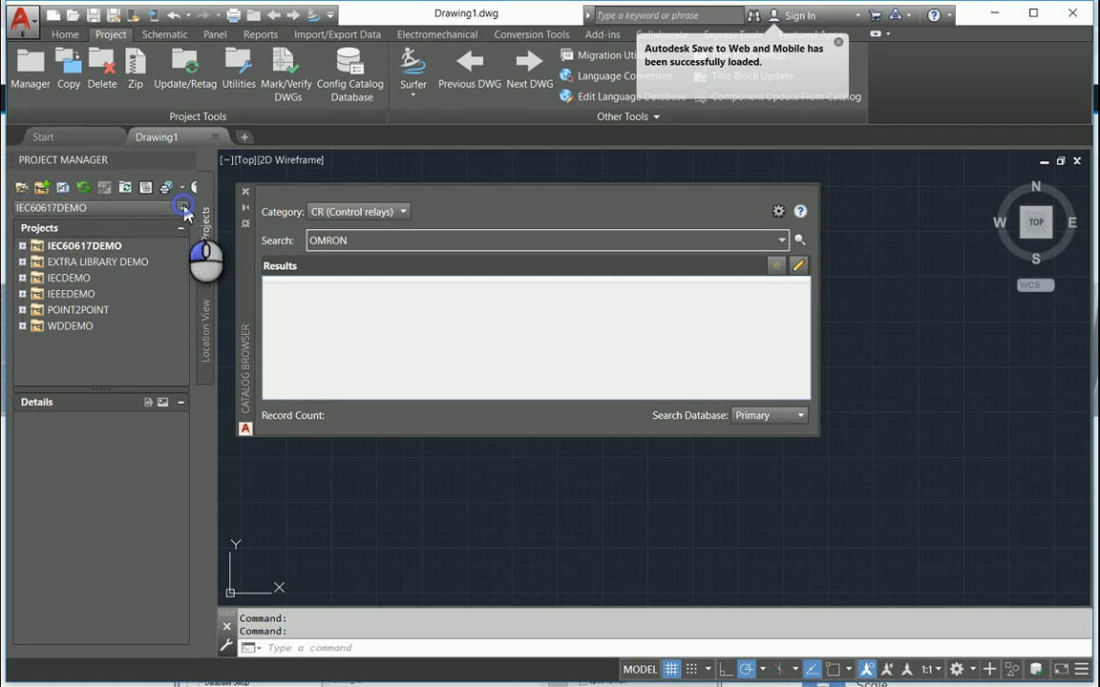
pyautogui.click(183, 206)
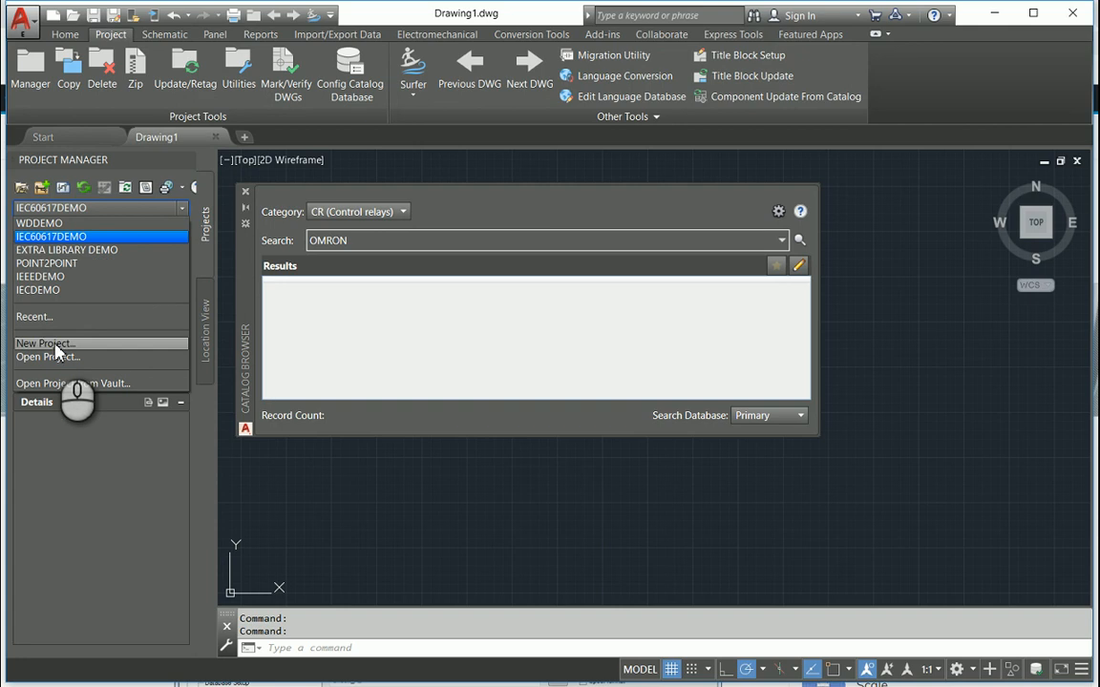
# Start a New Project named 'My First Project', creating a folder with the project name
pyautogui.click(46, 344)
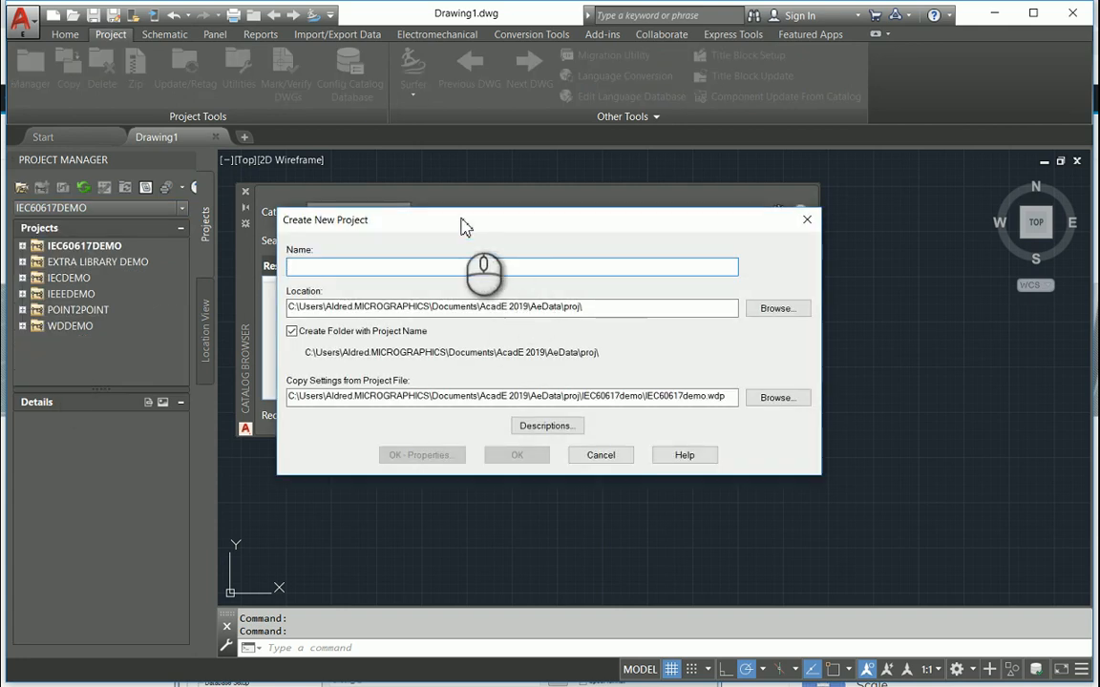
pyautogui.write('My F')
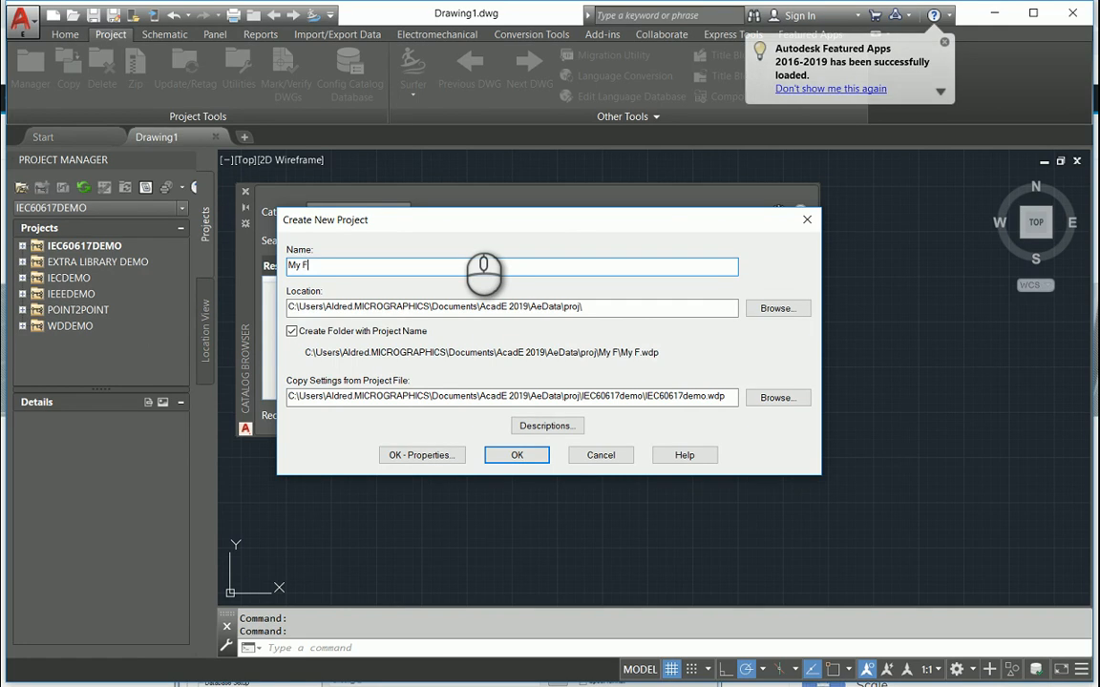
pyautogui.write('irst Proj')
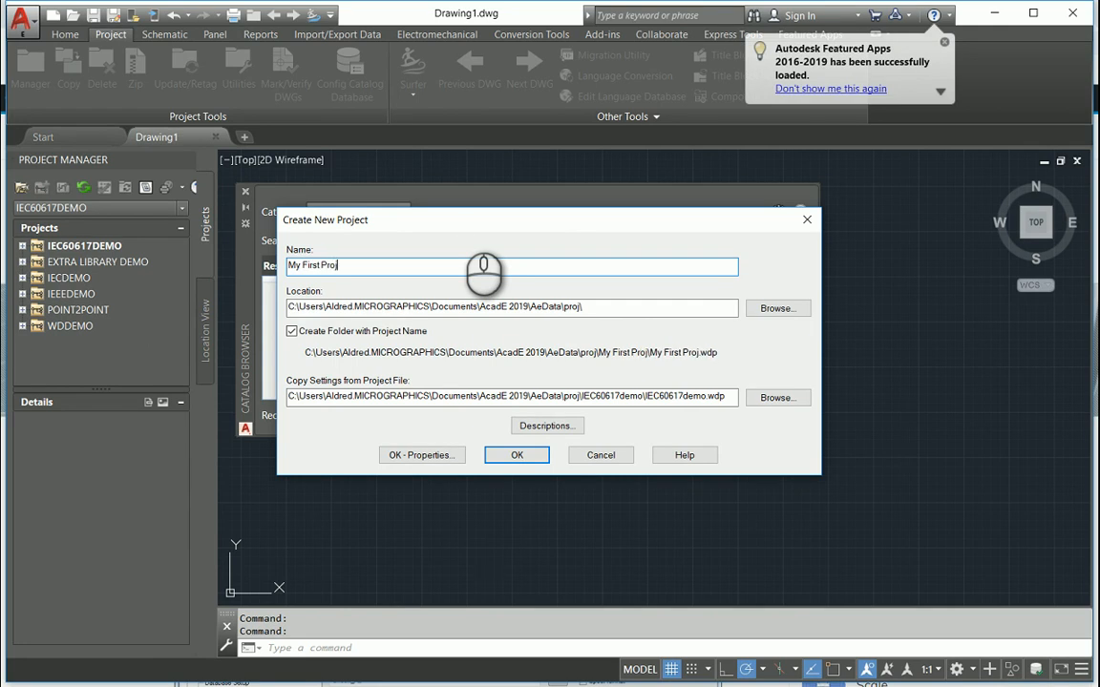
pyautogui.write('ect')
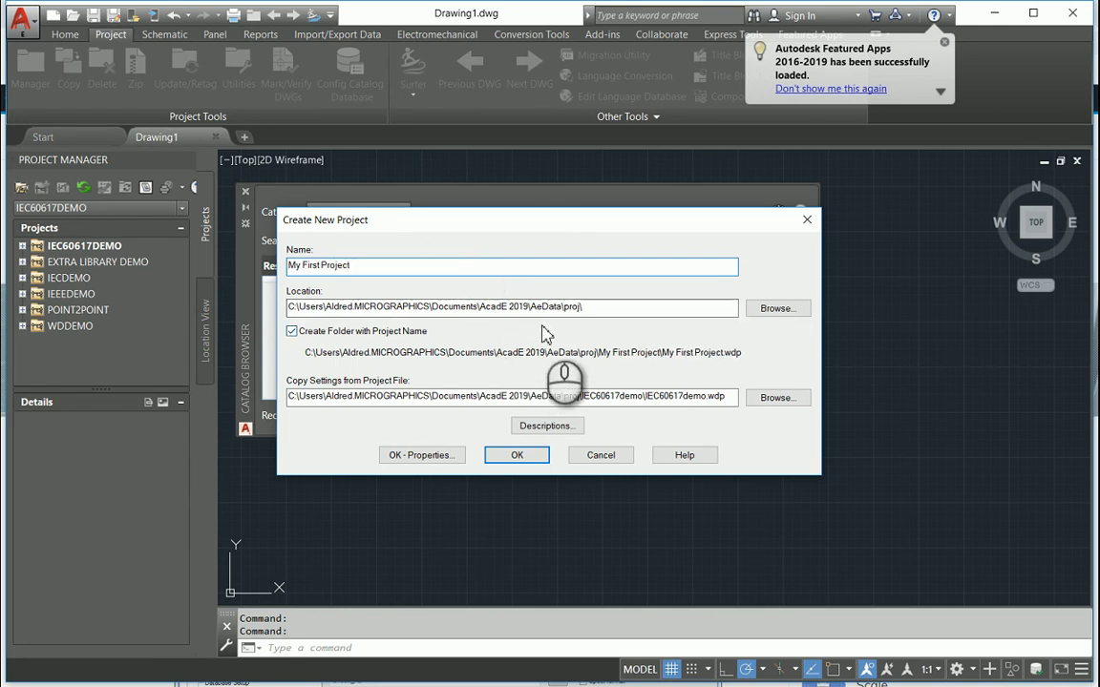
pyautogui.moveTo(583, 334)
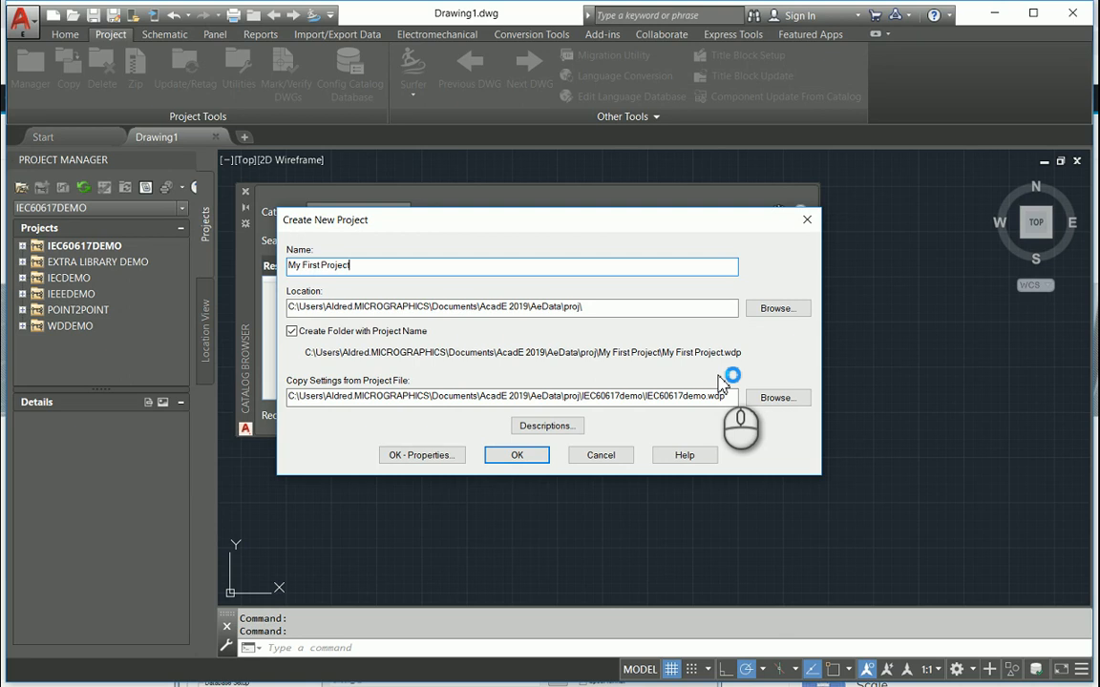
pyautogui.moveTo(721, 384)
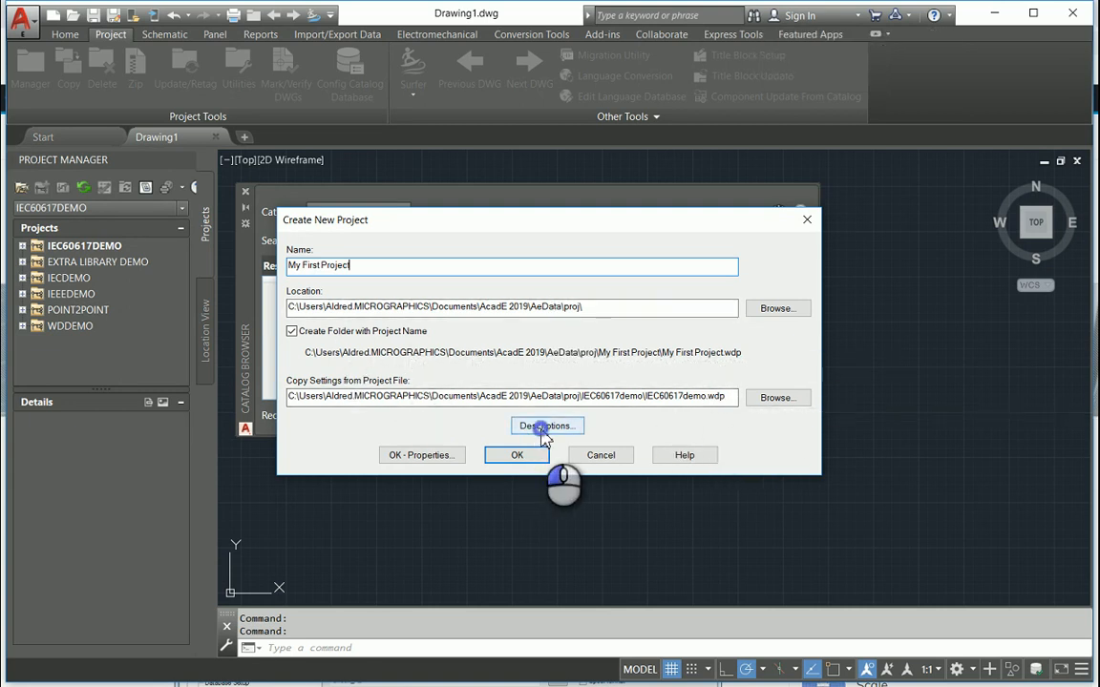
# Enter description lines MGFX, Unit 104, Howard Terraces and create the project into its properties
pyautogui.click(547, 426)
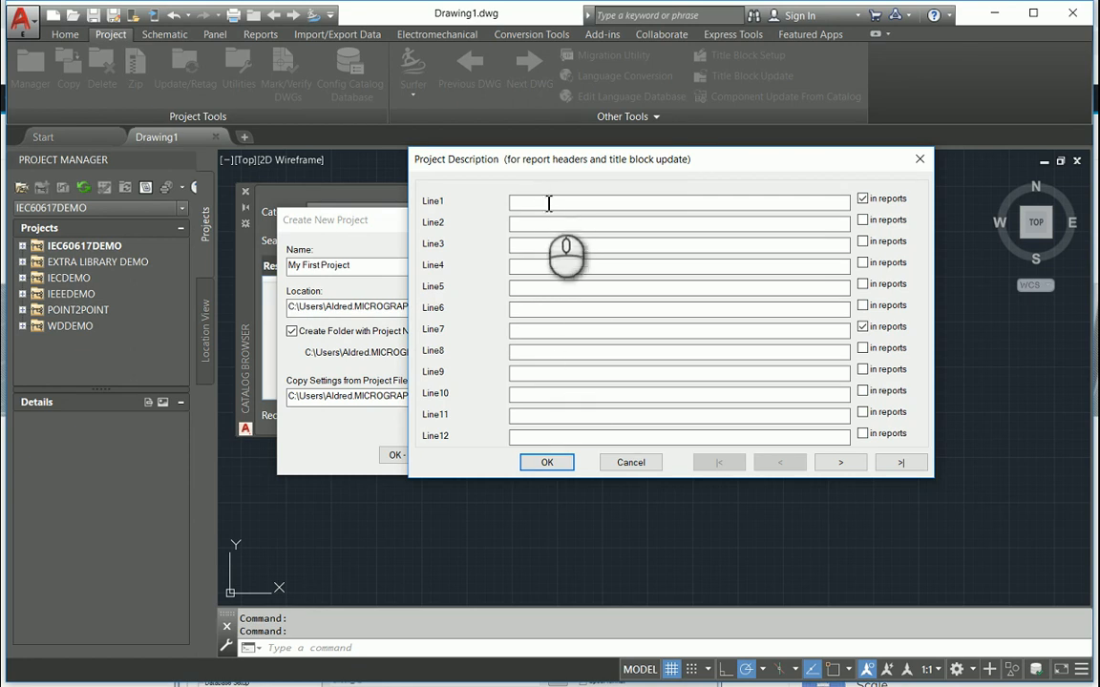
pyautogui.write('M')
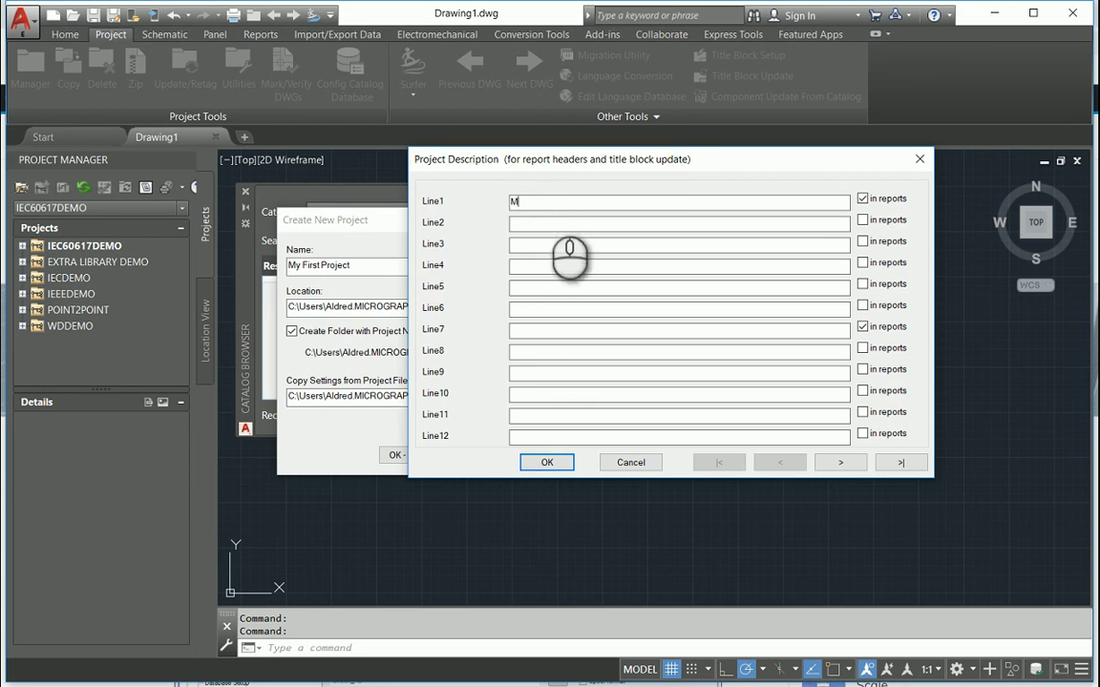
pyautogui.write('GFX')
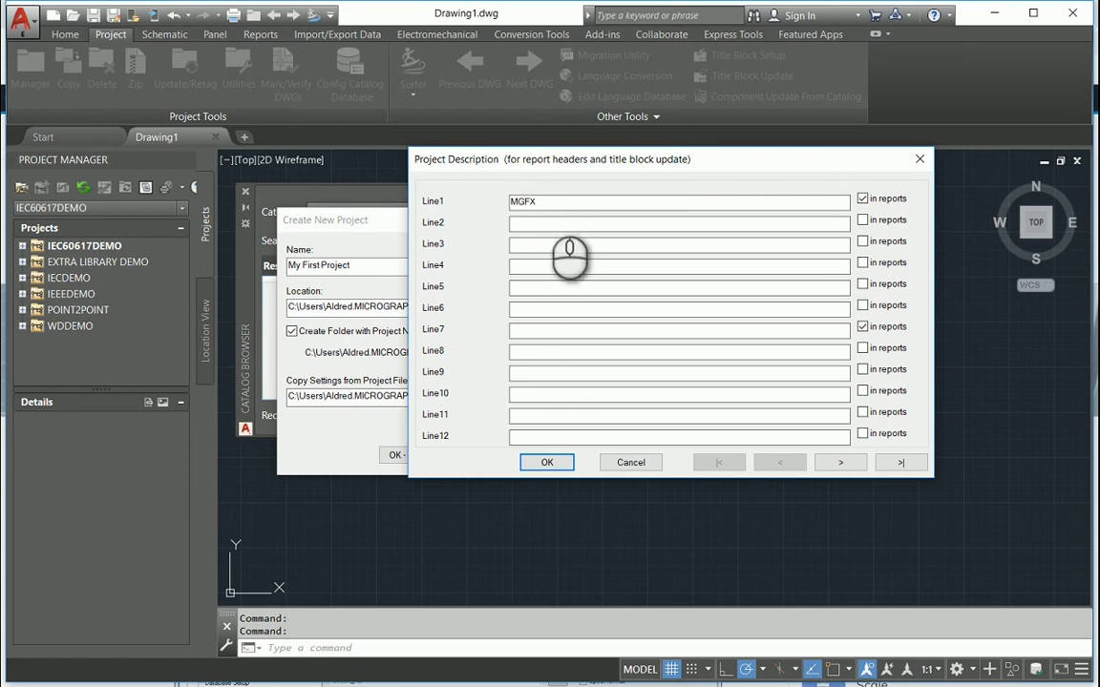
pyautogui.write('Unit 104')
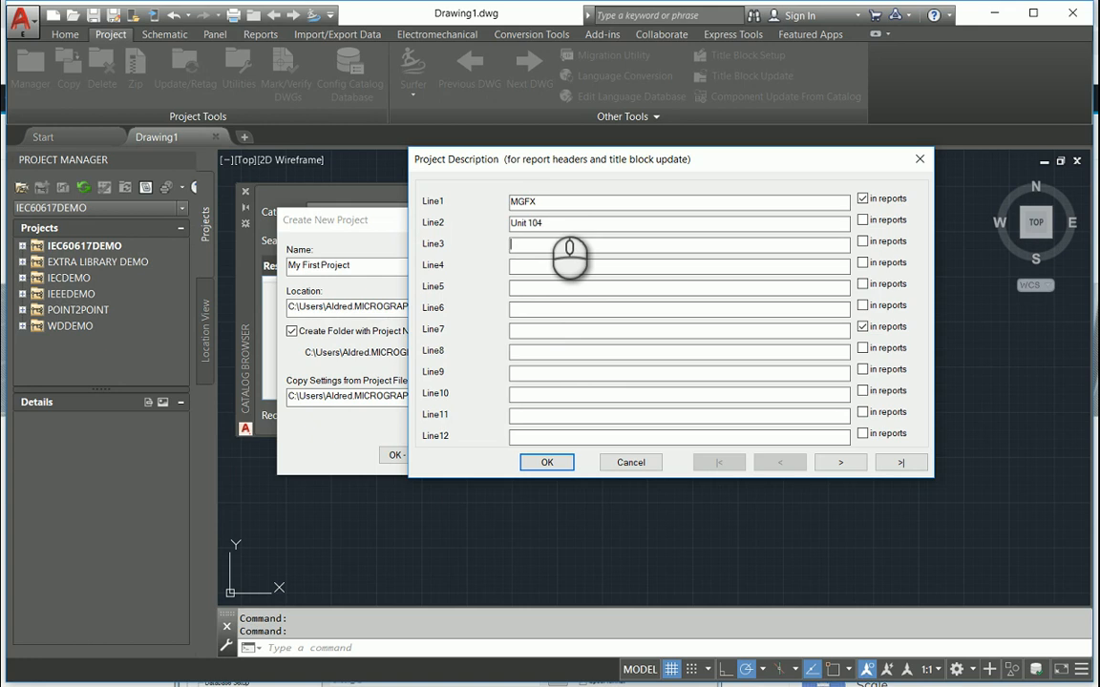
pyautogui.write('Howard')
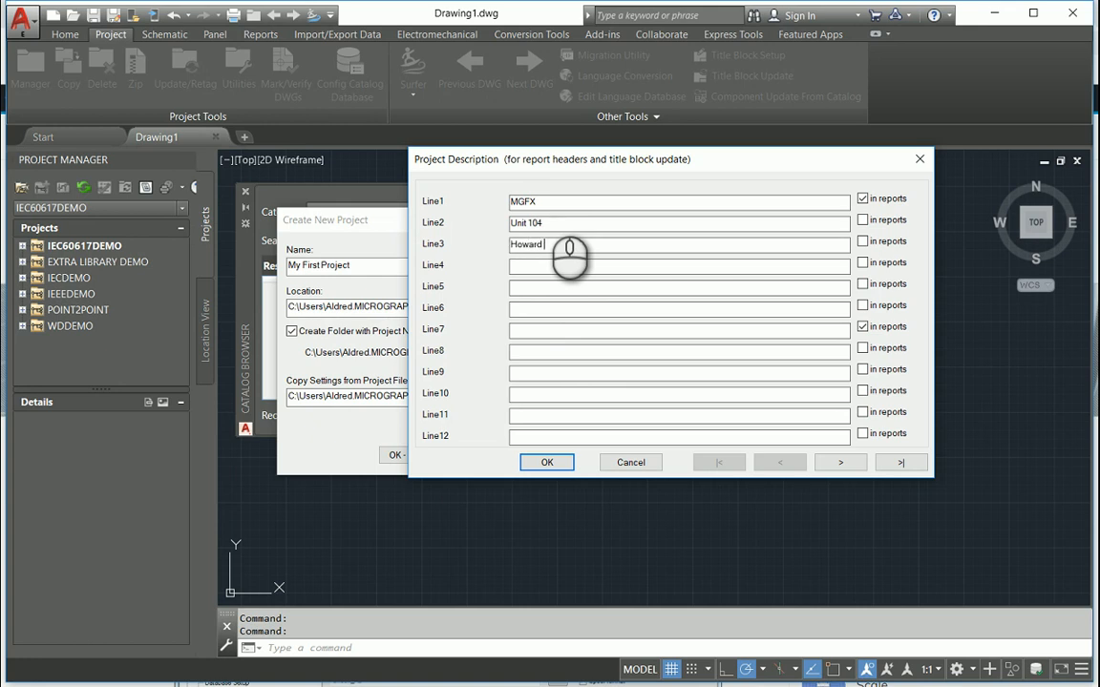
pyautogui.write('Terraces')
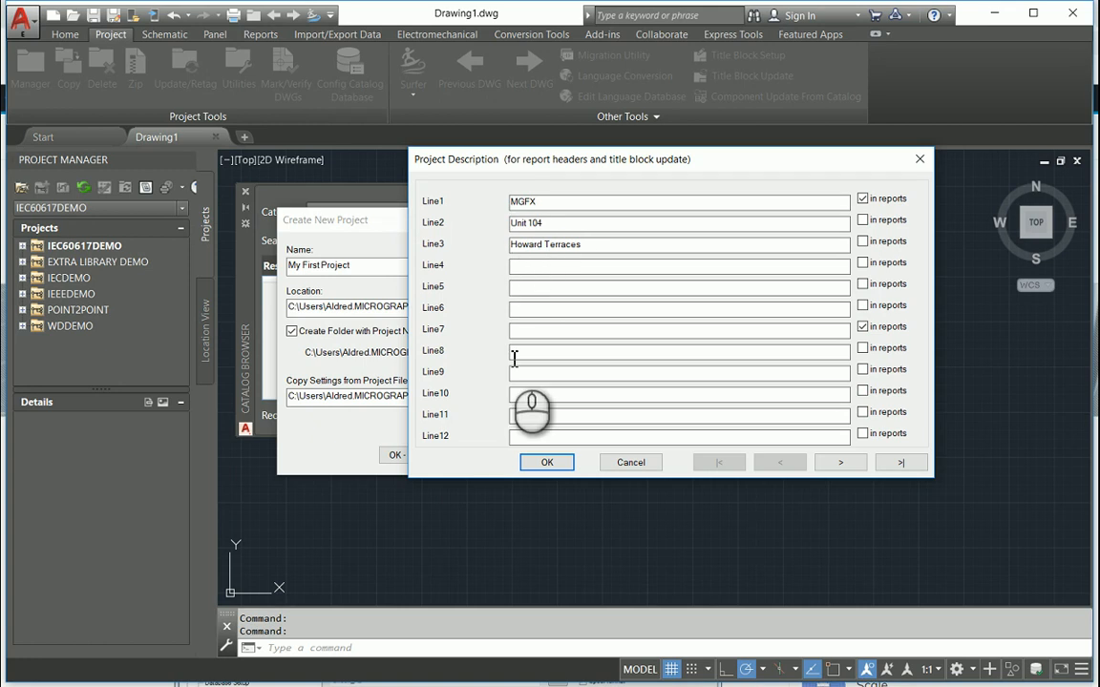
pyautogui.click(547, 462)
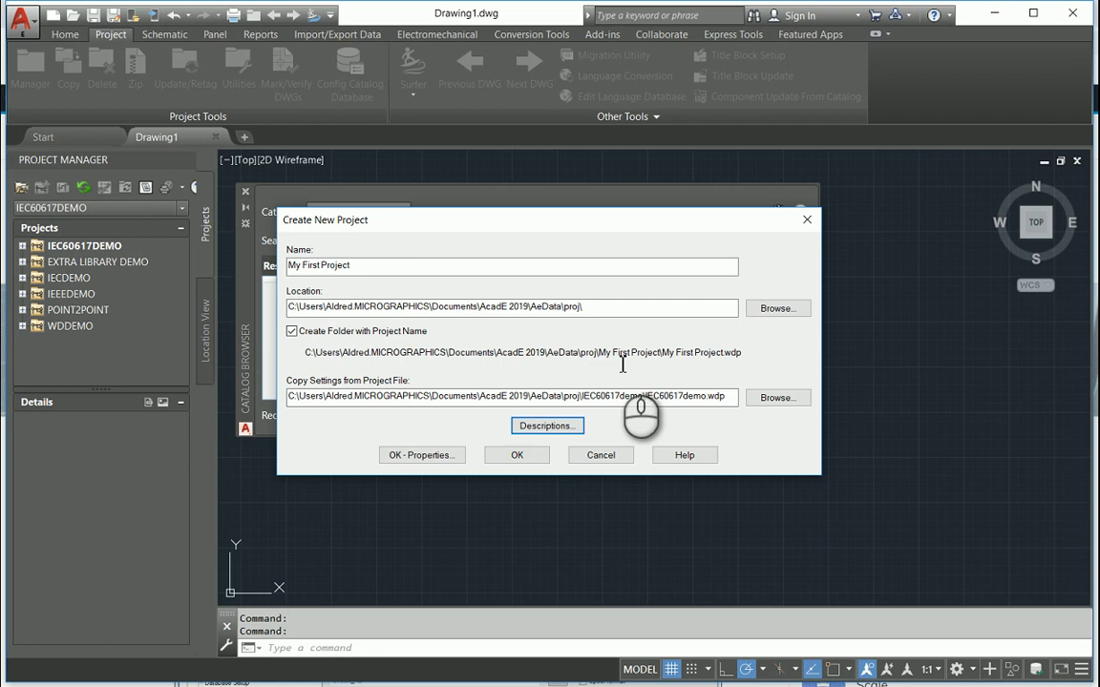
pyautogui.moveTo(542, 516)
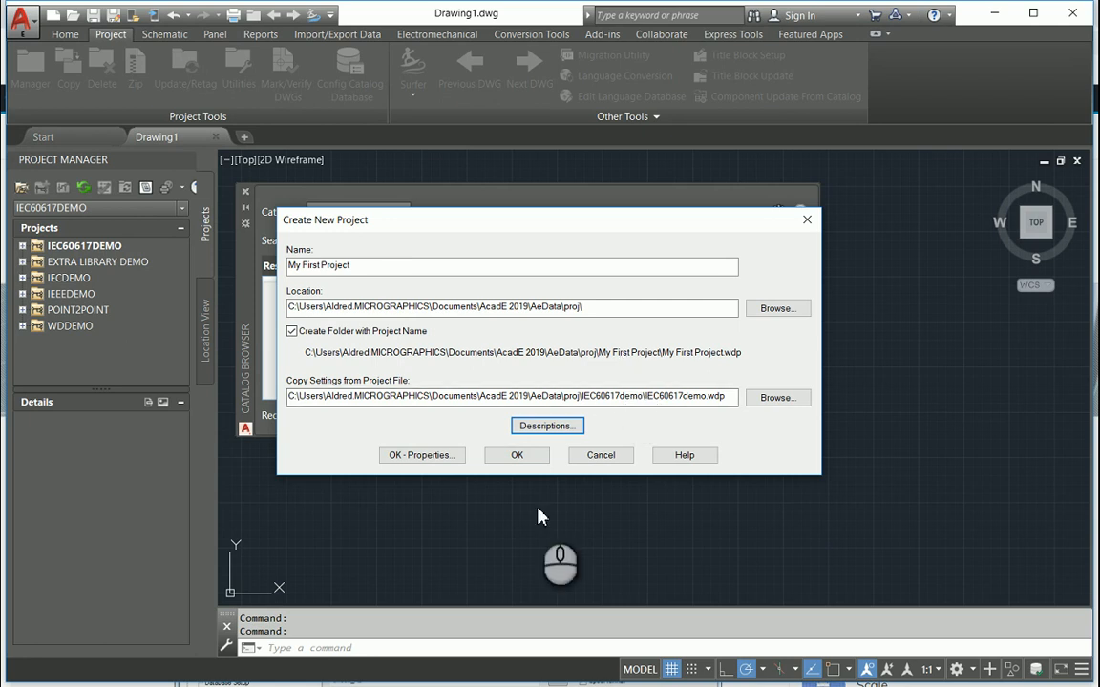
pyautogui.click(516, 455)
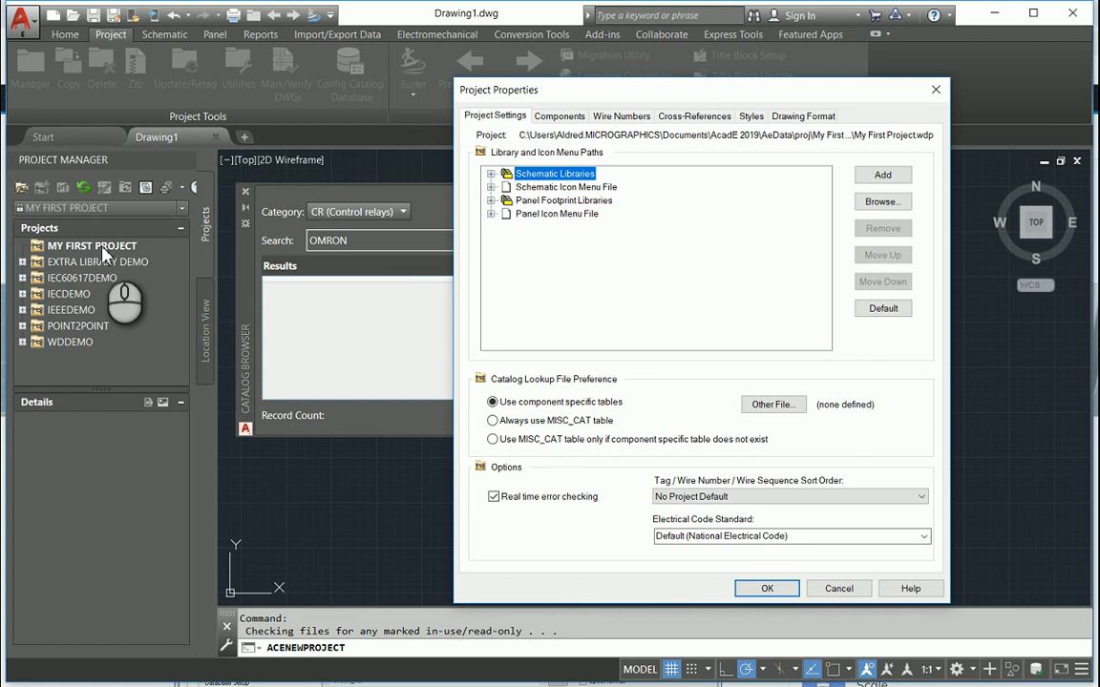
pyautogui.moveTo(462, 212)
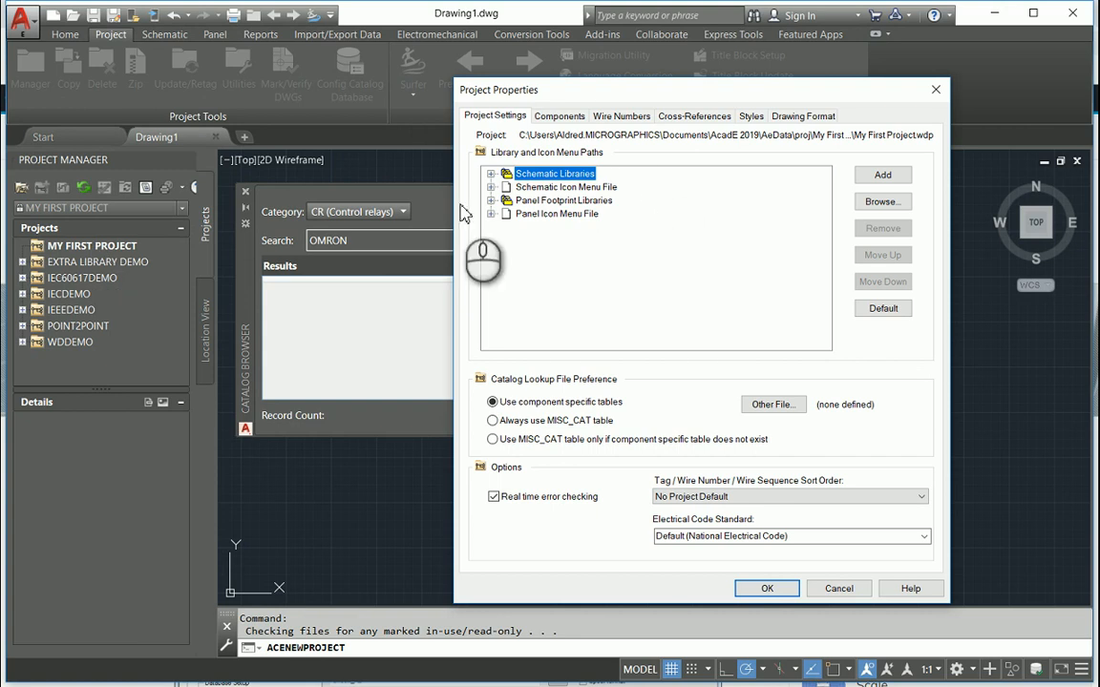
pyautogui.moveTo(611, 265)
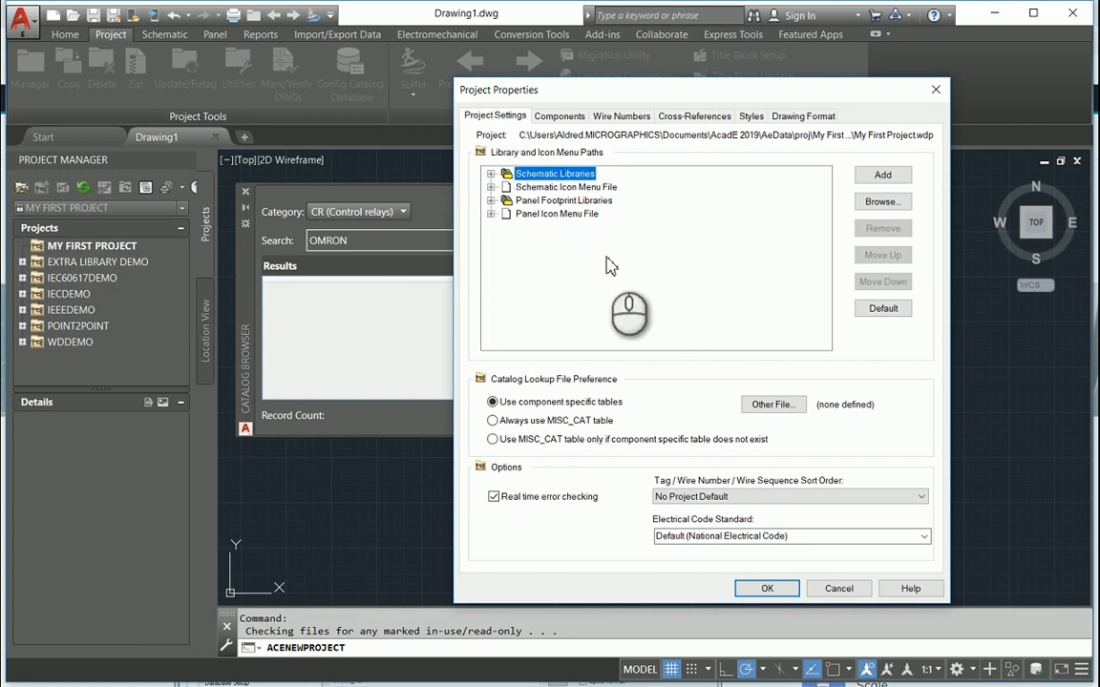
pyautogui.moveTo(493, 181)
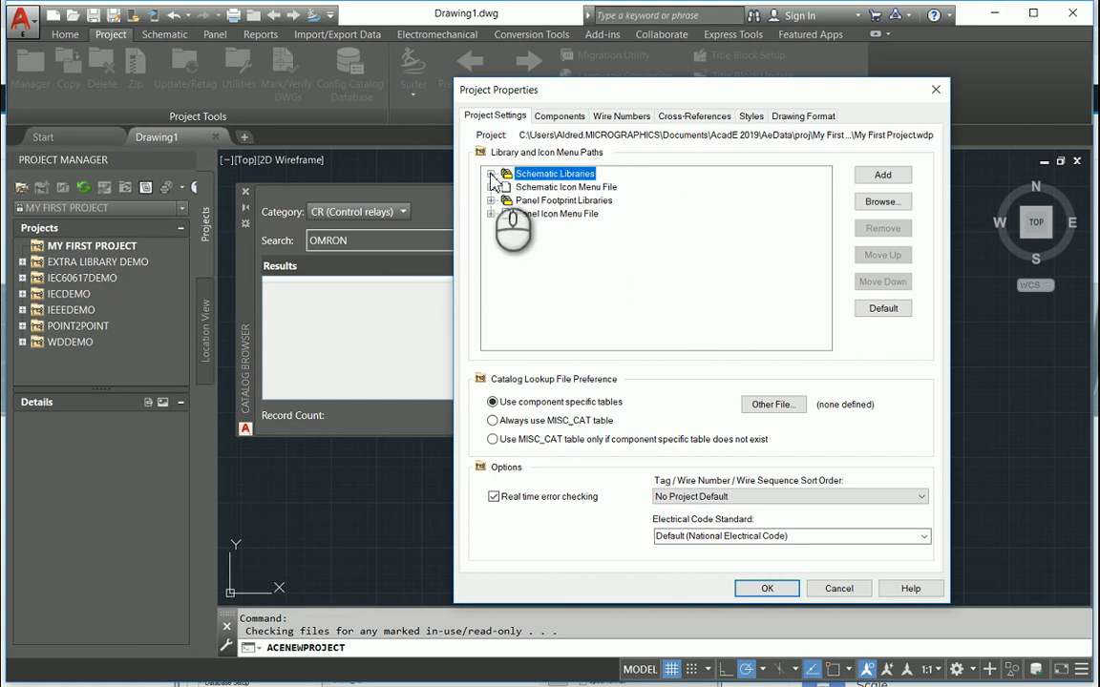
# Expand the schematic library, icon menu file and panel footprint library paths
pyautogui.click(492, 174)
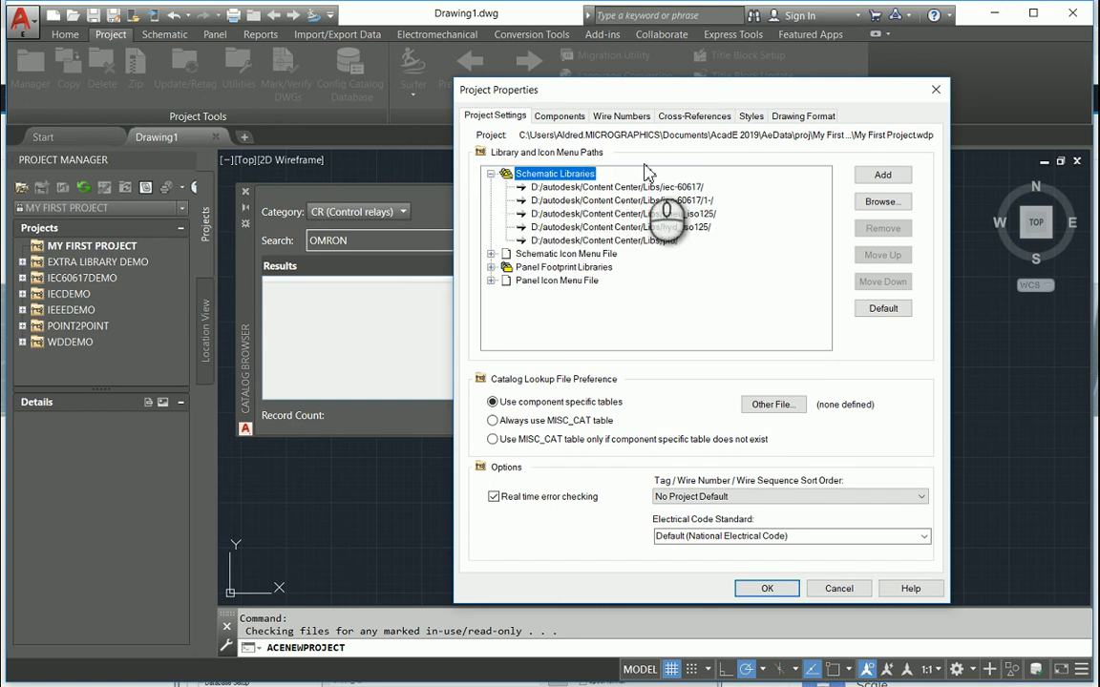
pyautogui.click(489, 252)
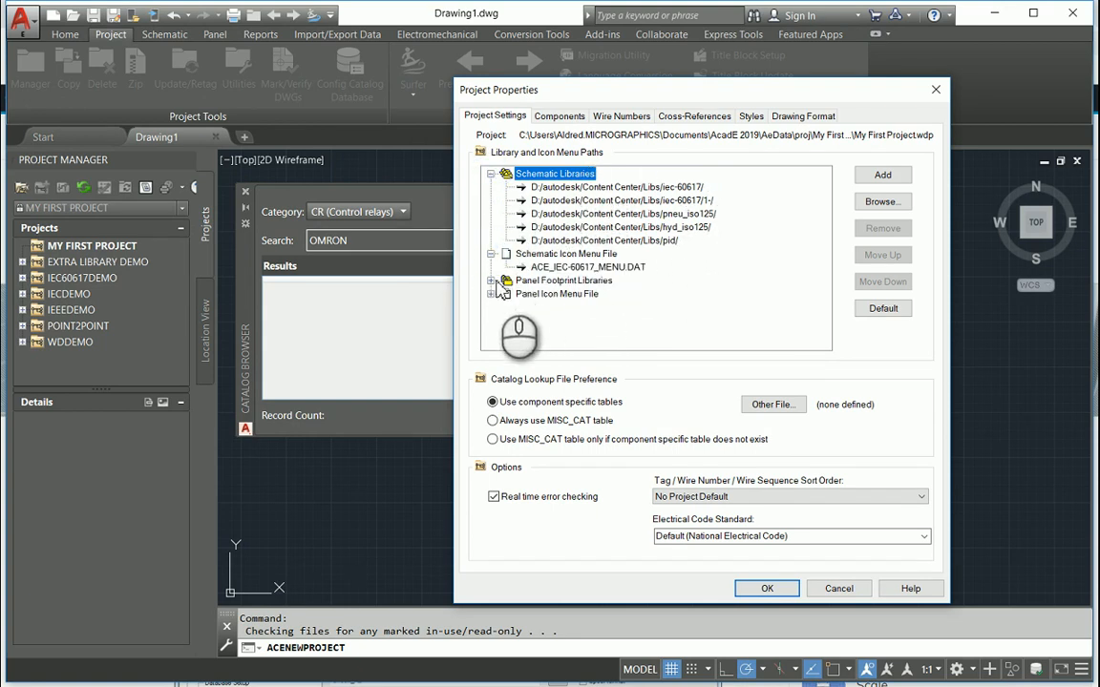
pyautogui.click(492, 281)
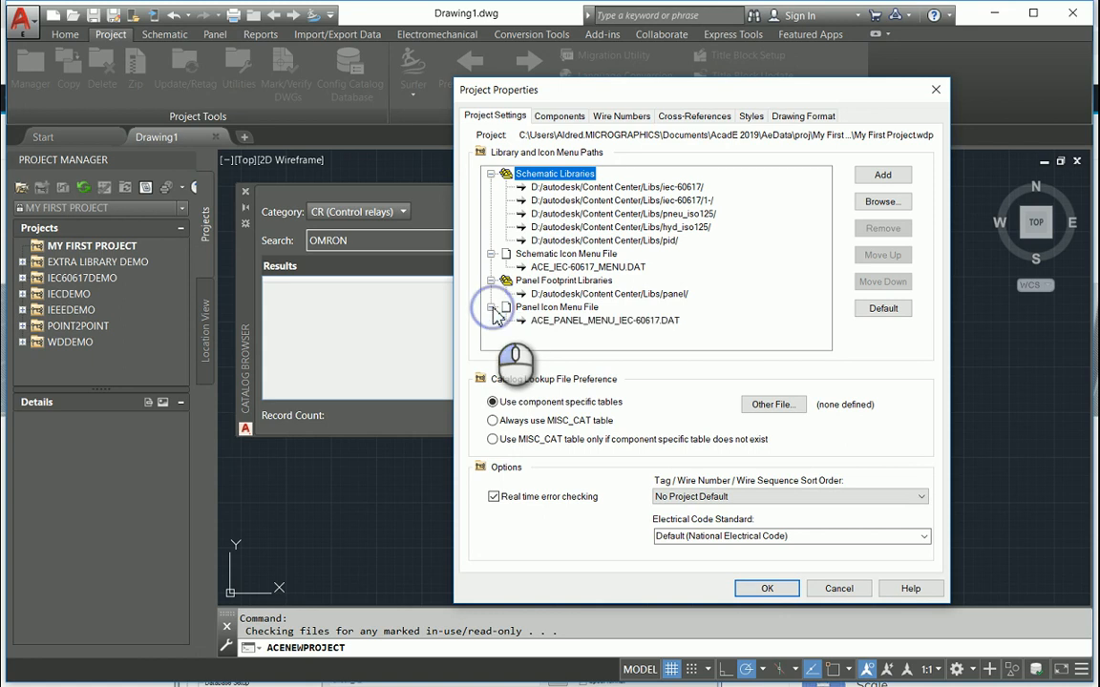
# Review the Components and Cross-References settings and accept the project properties
pyautogui.click(560, 116)
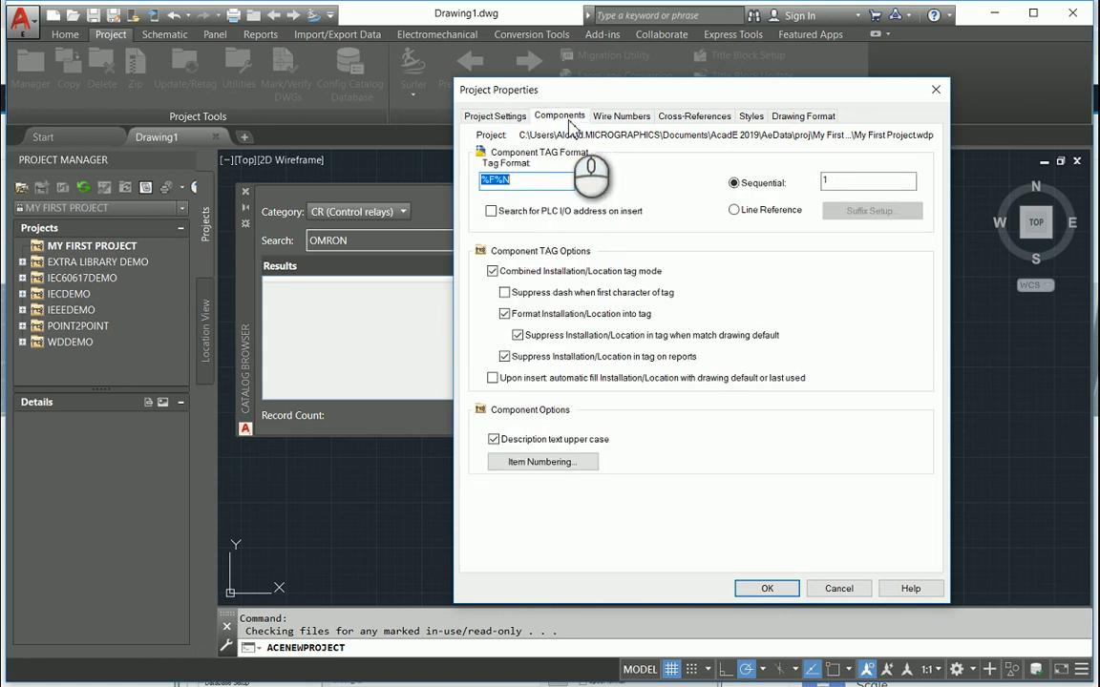
pyautogui.click(560, 116)
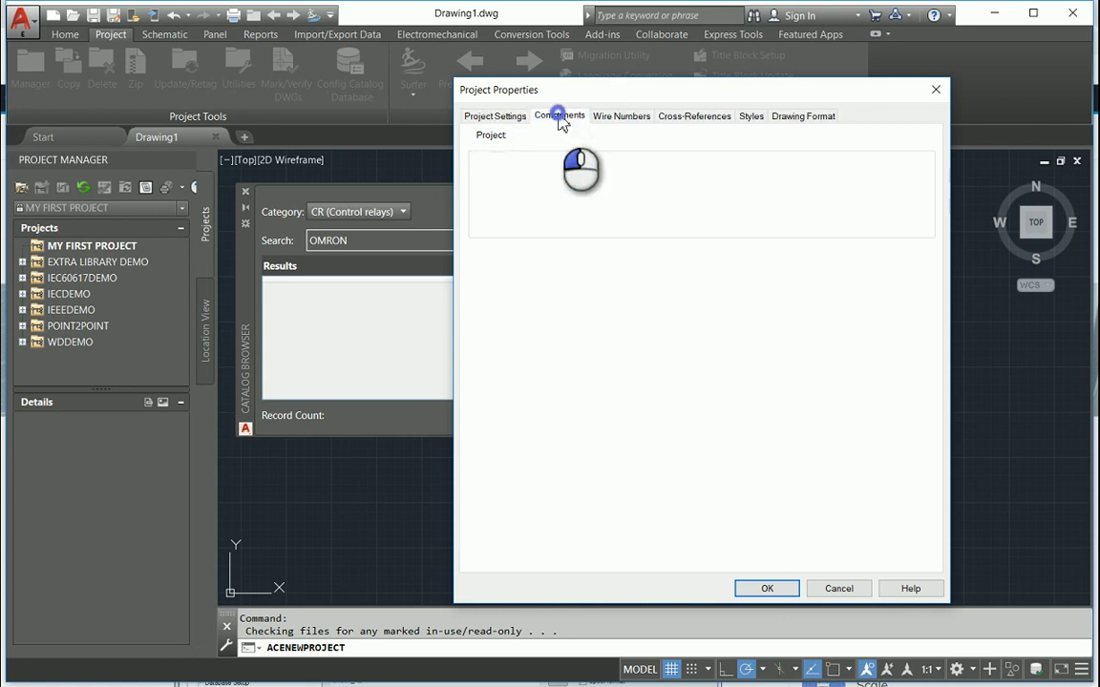
pyautogui.click(695, 116)
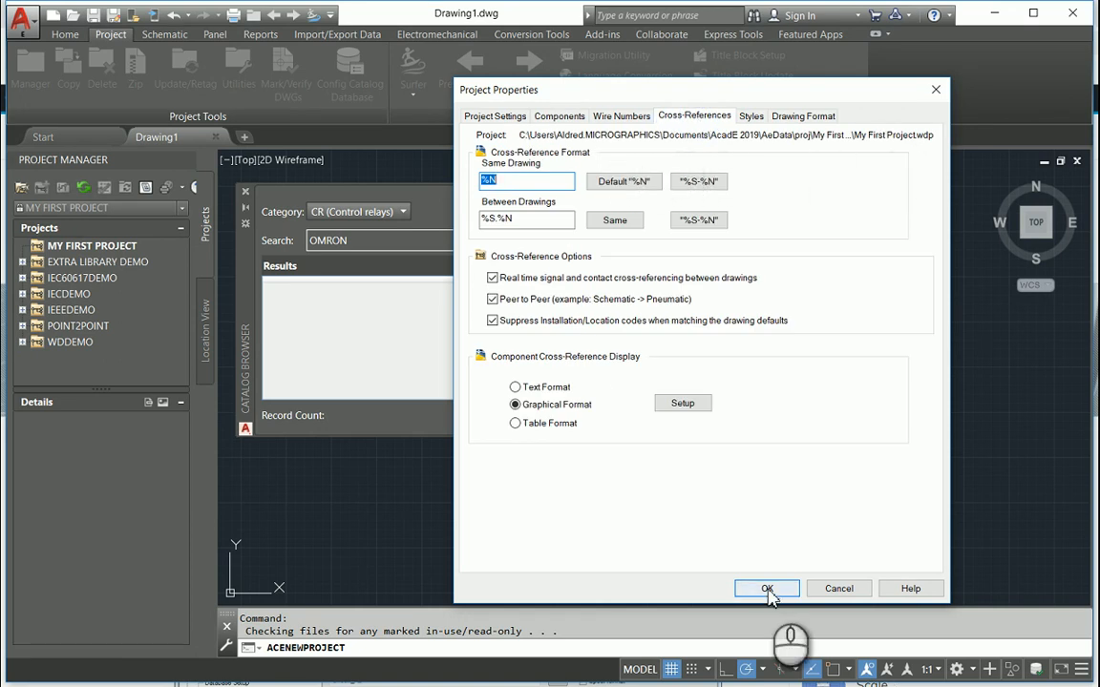
pyautogui.click(767, 588)
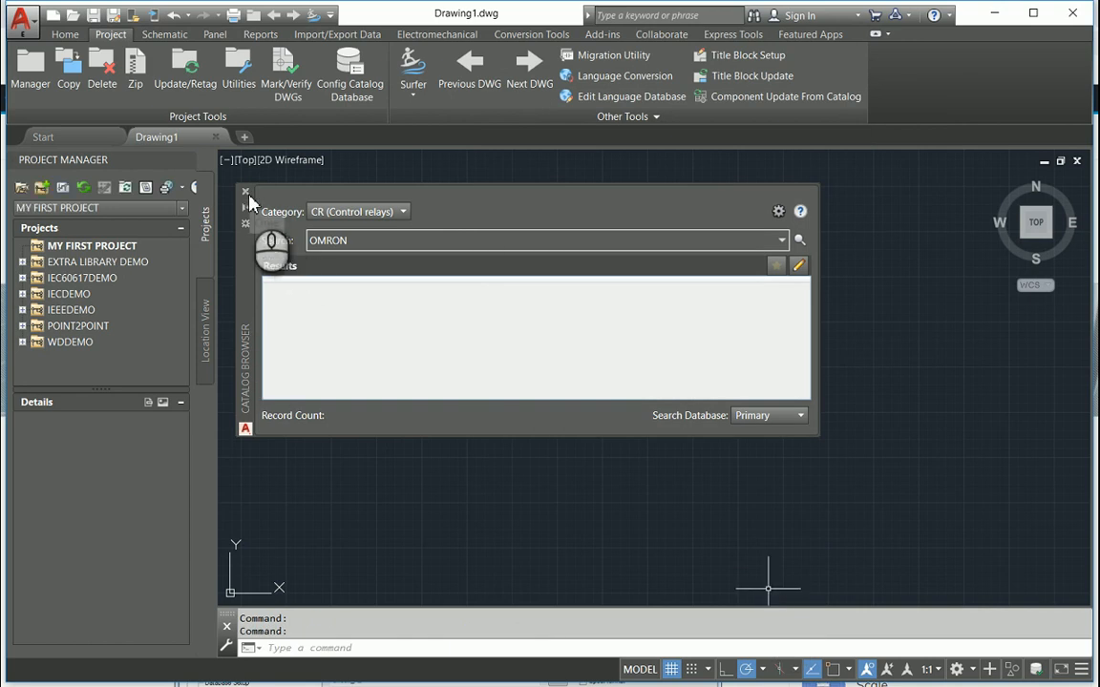
# Close the Catalog Browser and confirm My First Project's descriptions MGFX, Unit 104, Howard Terraces
pyautogui.click(245, 191)
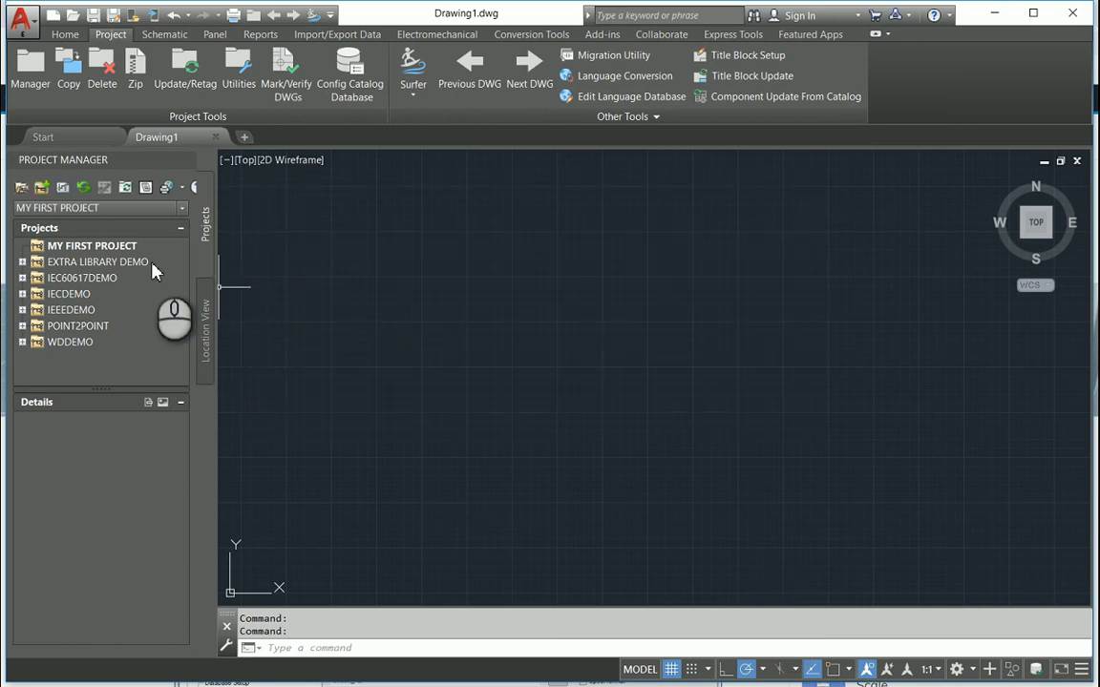
pyautogui.rightClick(92, 244)
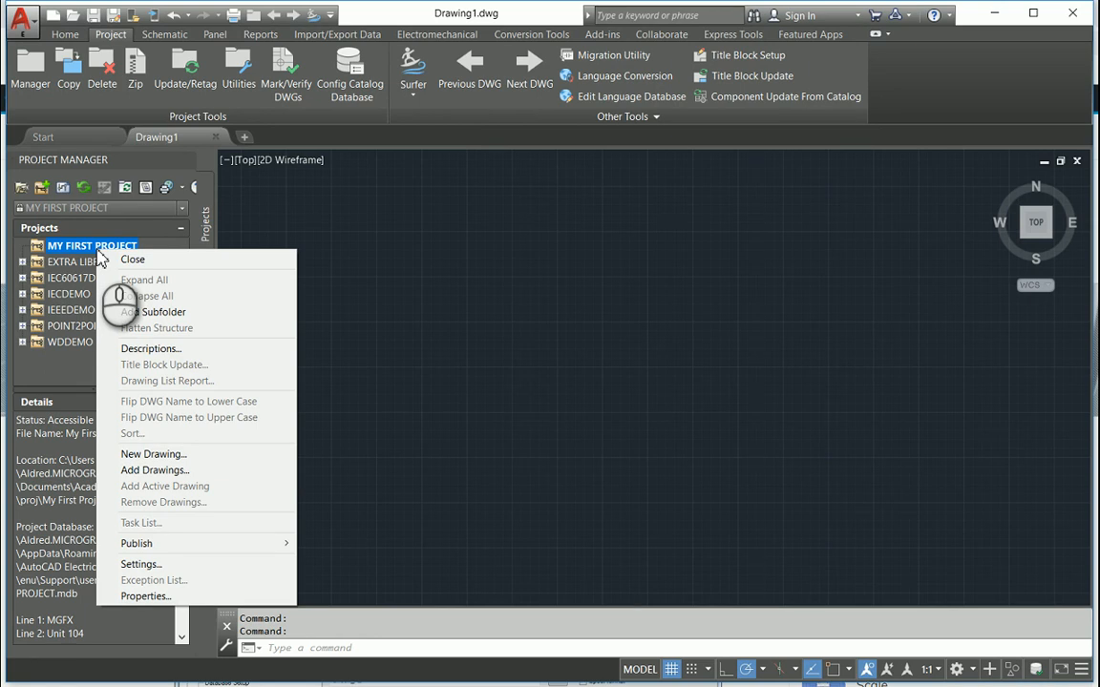
pyautogui.moveTo(182, 313)
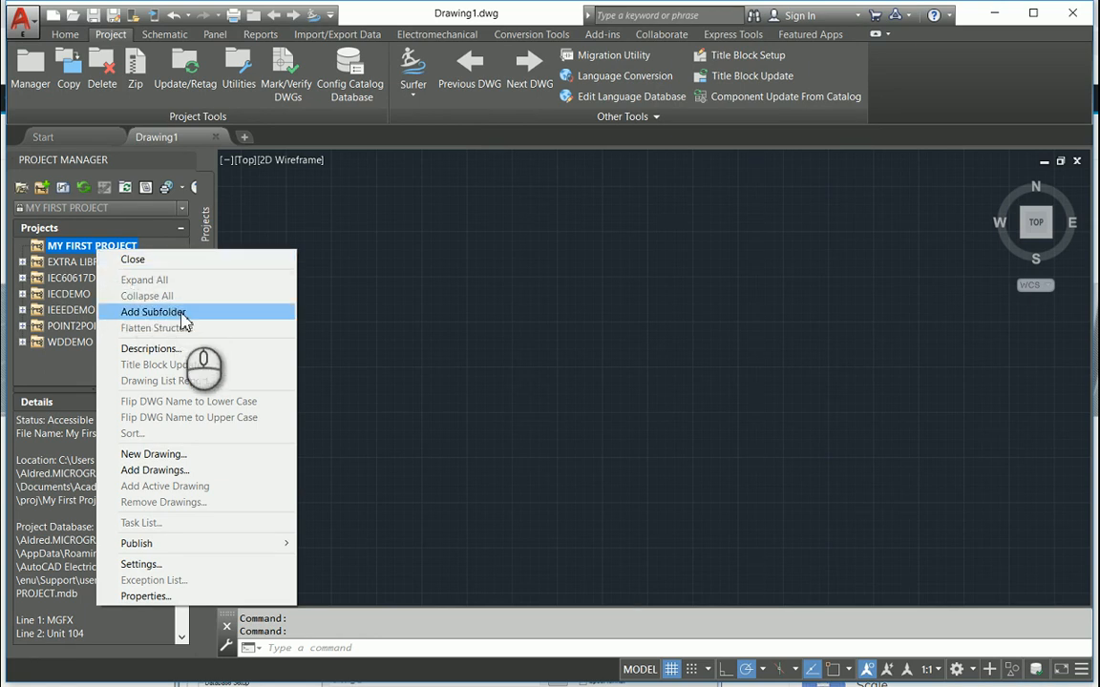
pyautogui.click(149, 347)
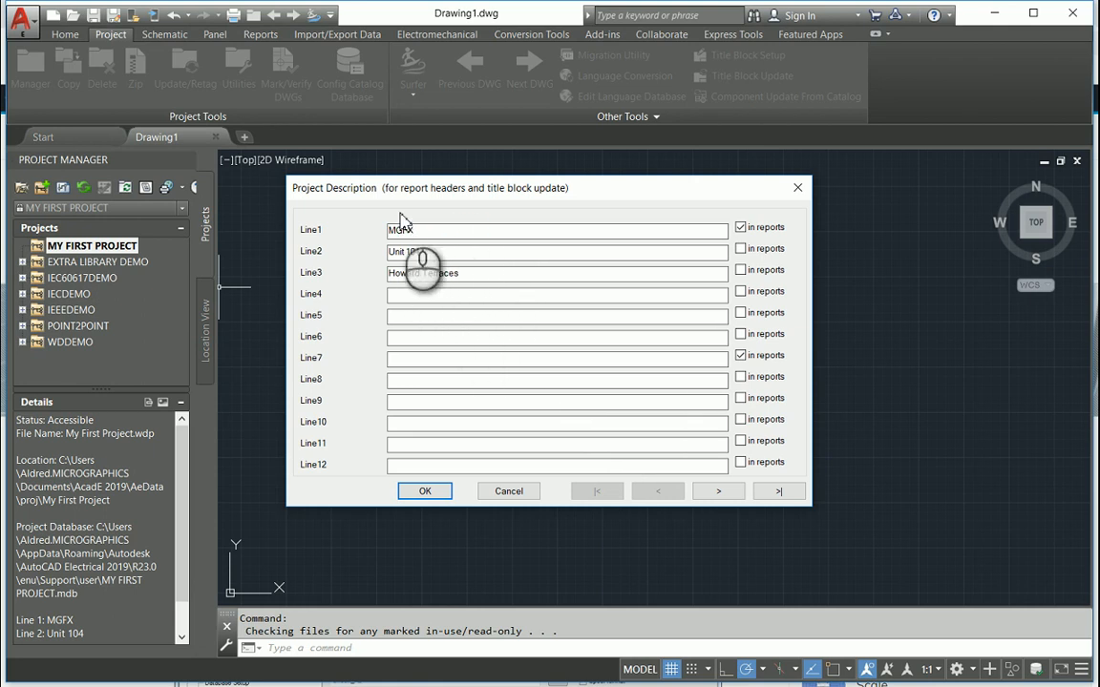
pyautogui.moveTo(653, 420)
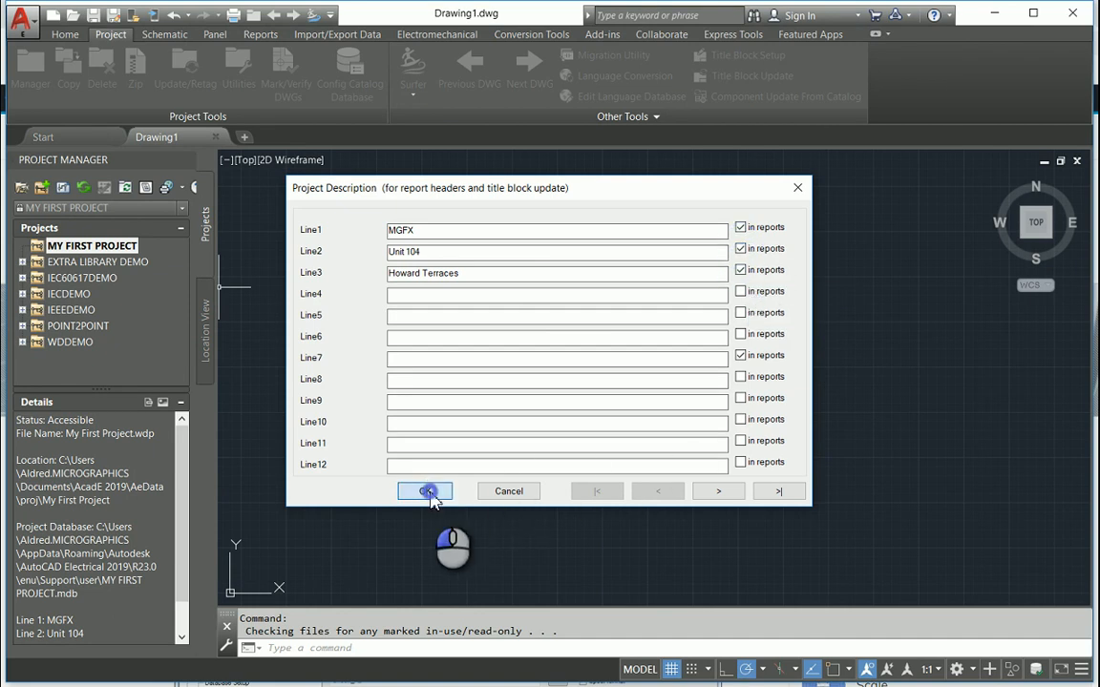
pyautogui.click(424, 491)
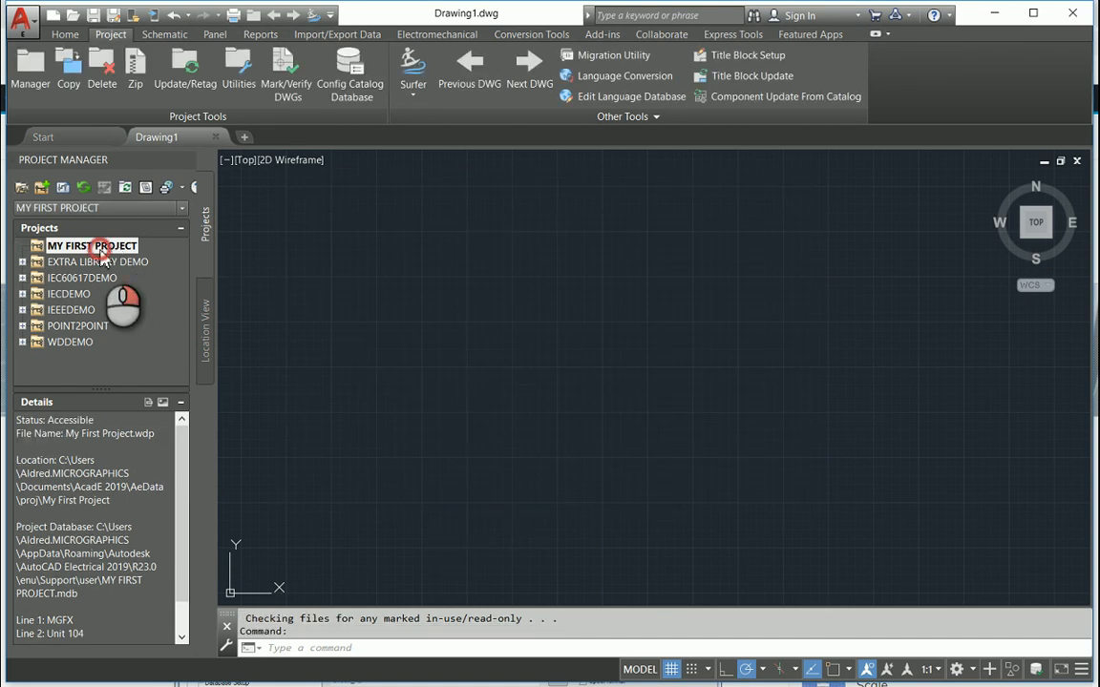
# Add a subfolder named Schematic under My First Project
pyautogui.rightClick(92, 245)
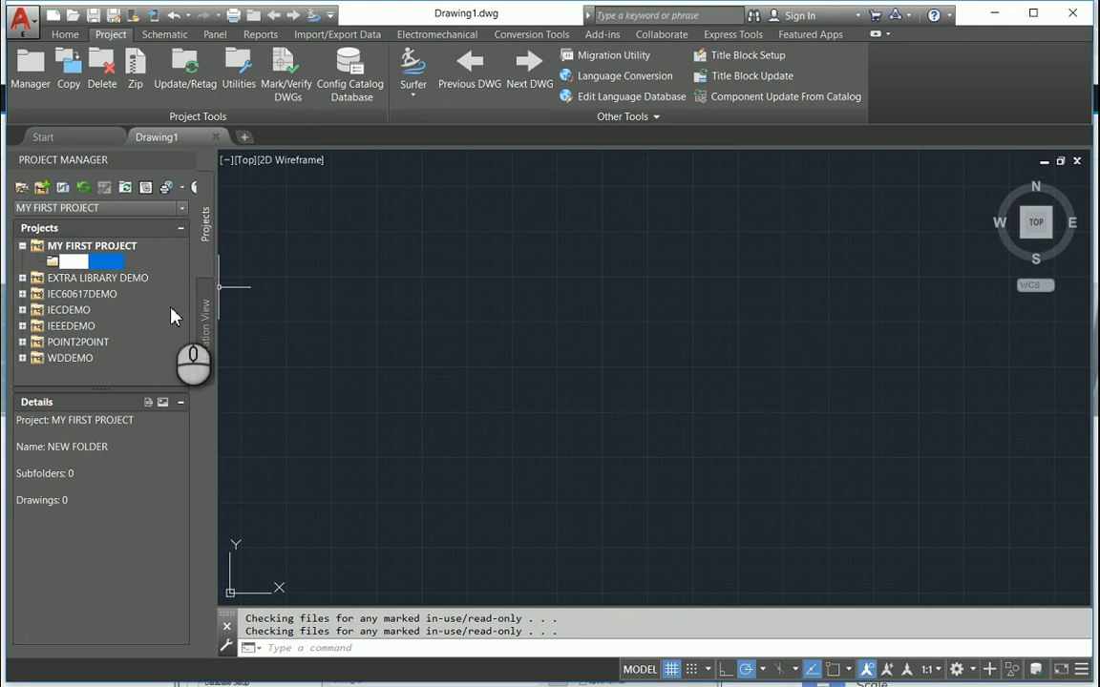
pyautogui.write('Schematic')
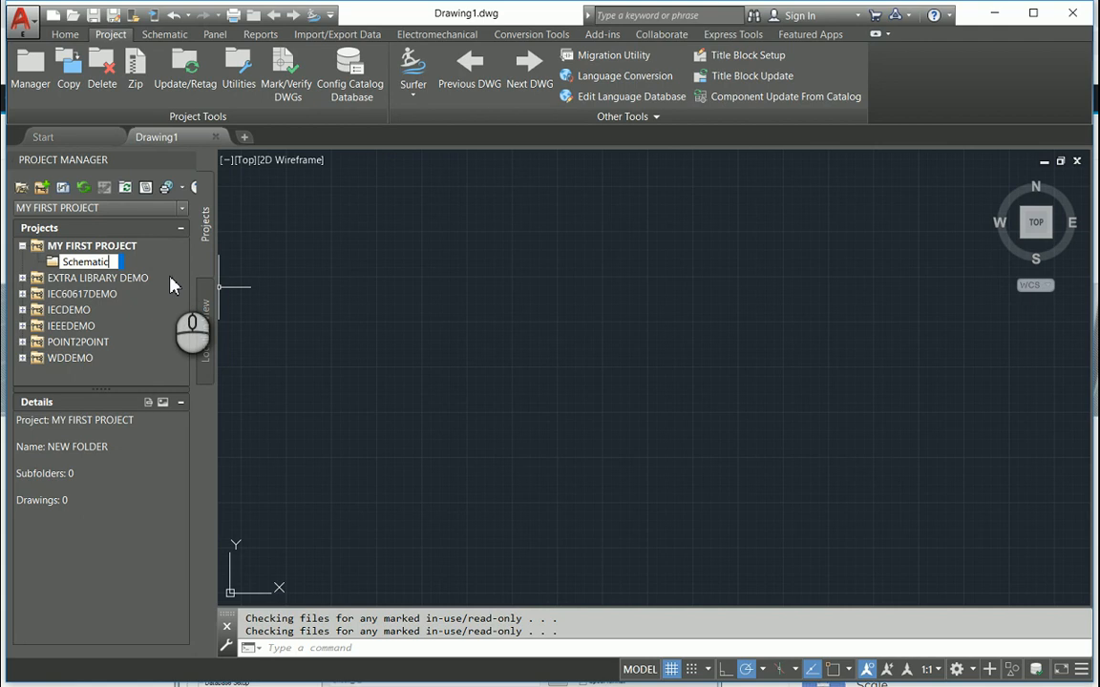
# Begin a new drawing named '01 - engine room' in the SCHEMATIC subfolder
pyautogui.rightClick(86, 261)
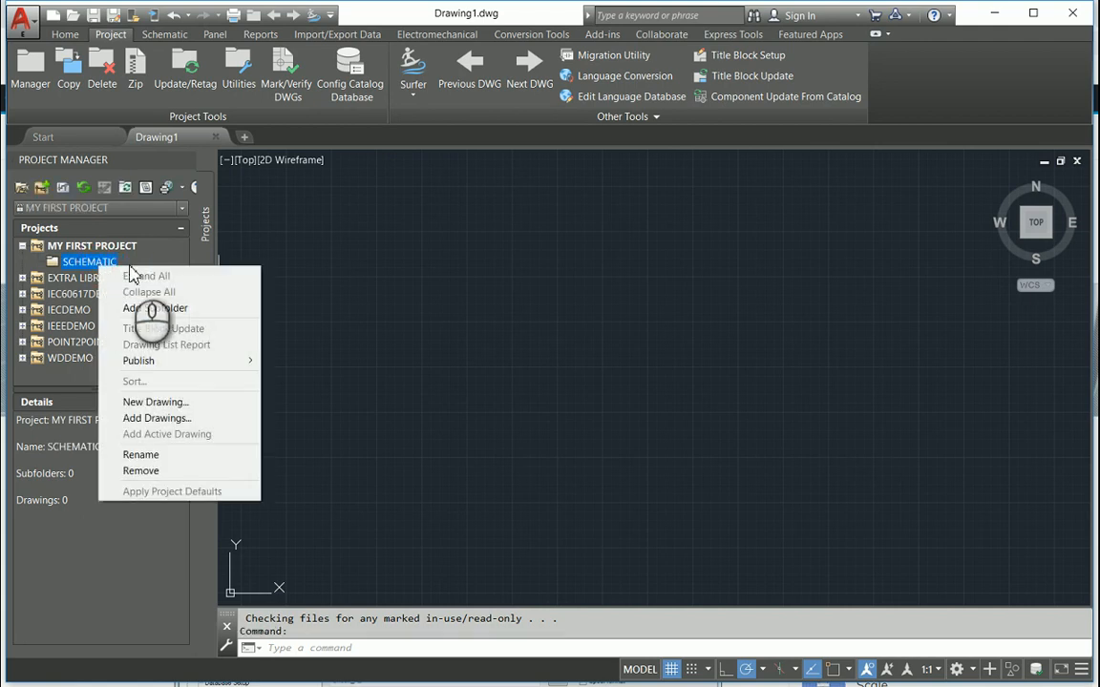
pyautogui.moveTo(153, 401)
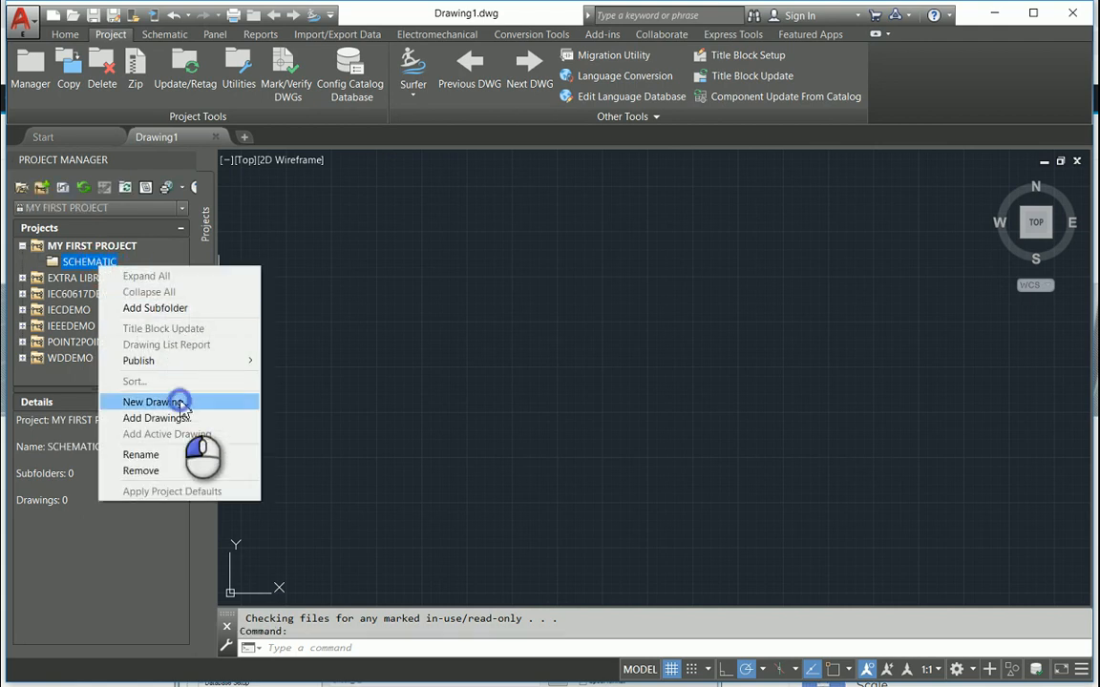
pyautogui.click(153, 401)
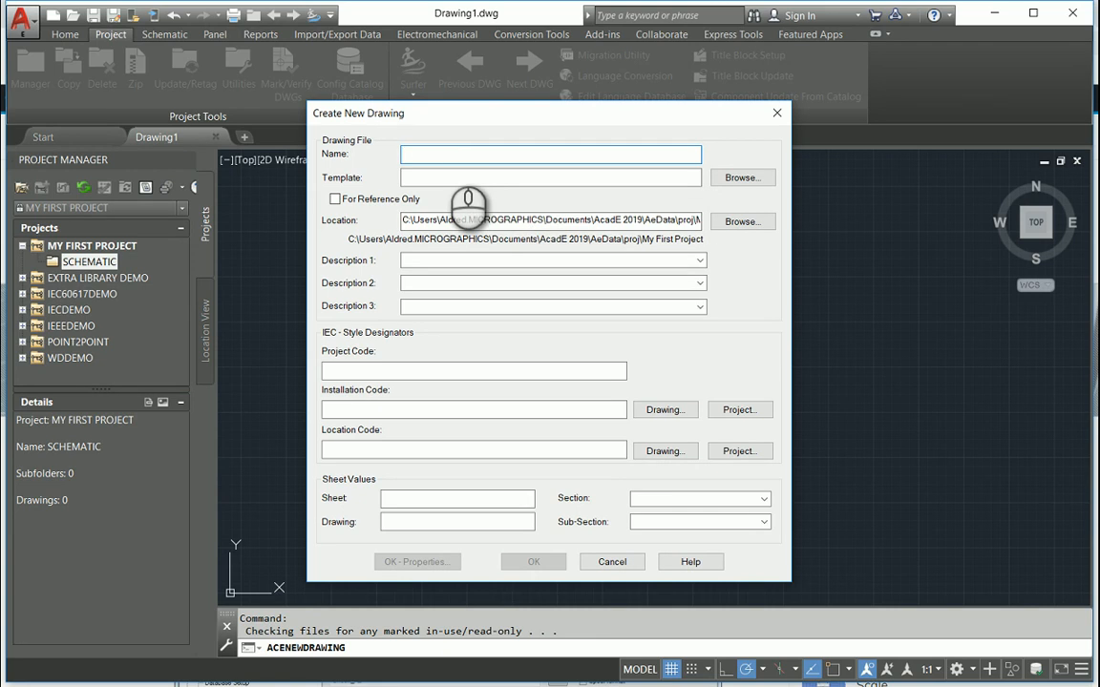
pyautogui.write('01 -')
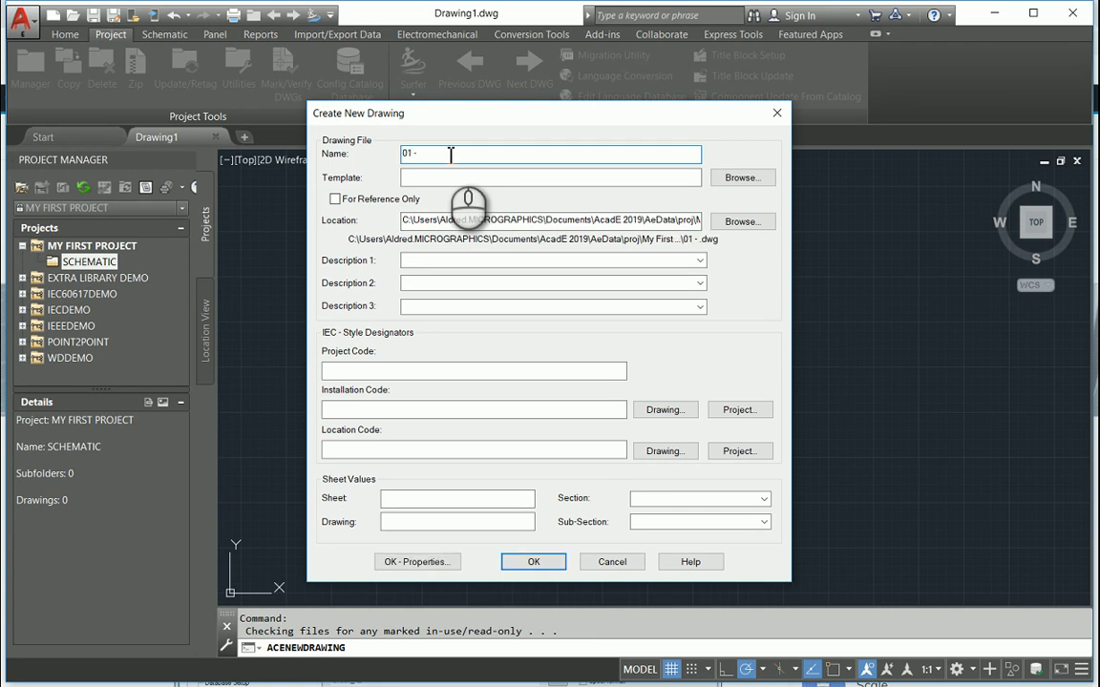
pyautogui.write('engine room')
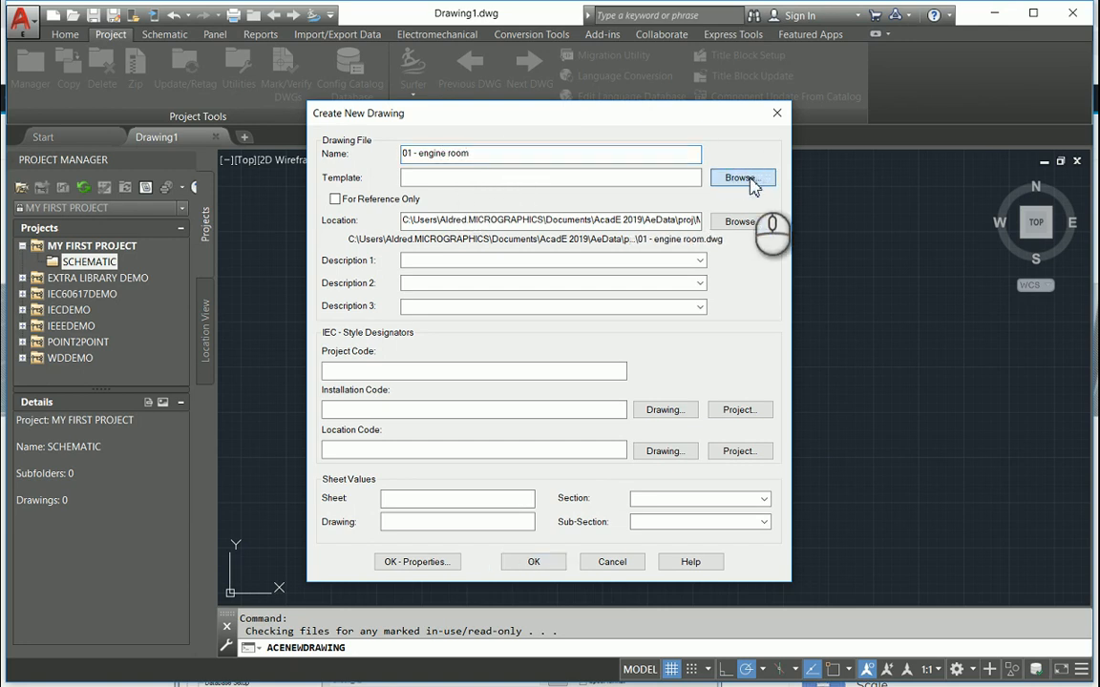
# Set ACAD_ELECTRICAL_IEC.dwt as the new drawing's template
pyautogui.click(741, 177)
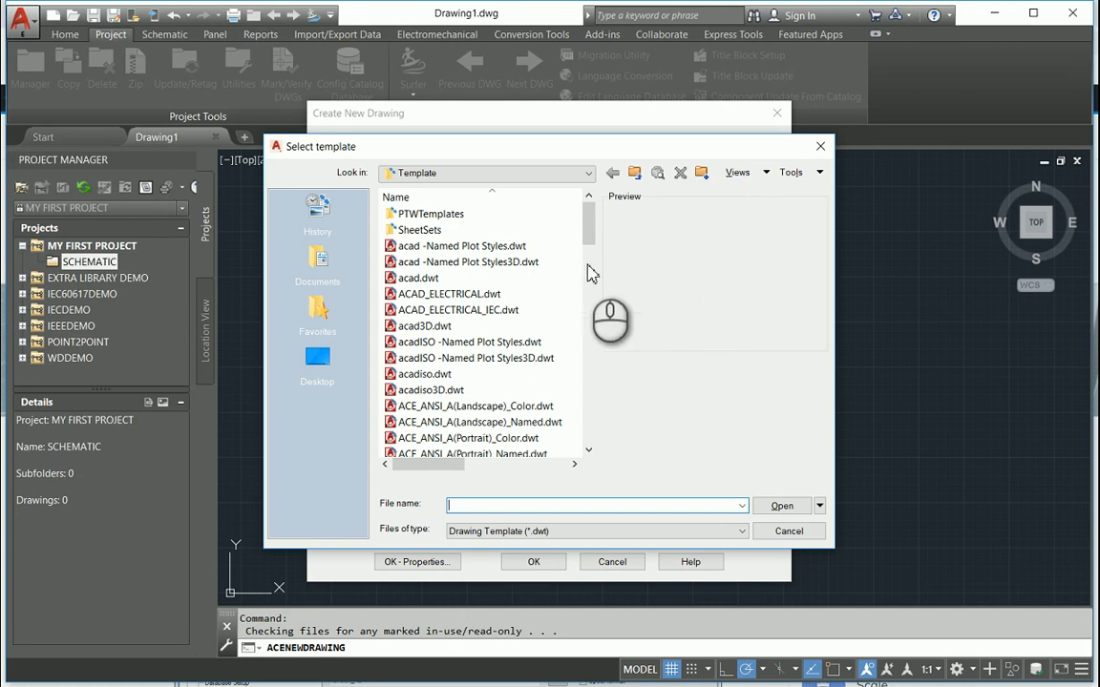
pyautogui.click(457, 309)
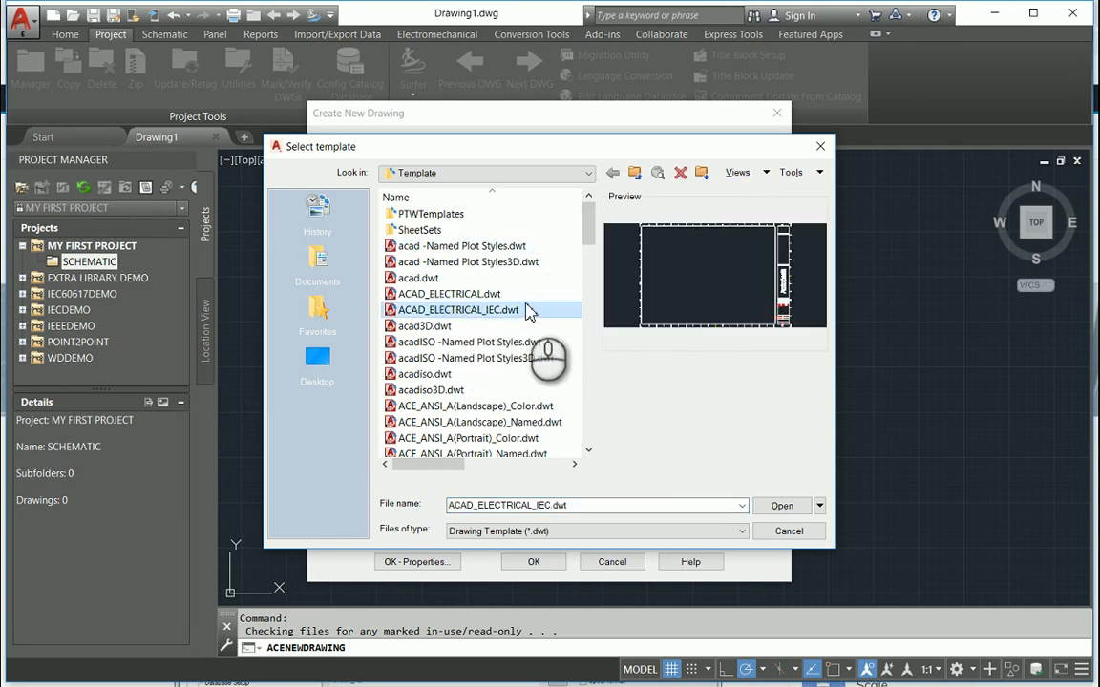
pyautogui.click(781, 505)
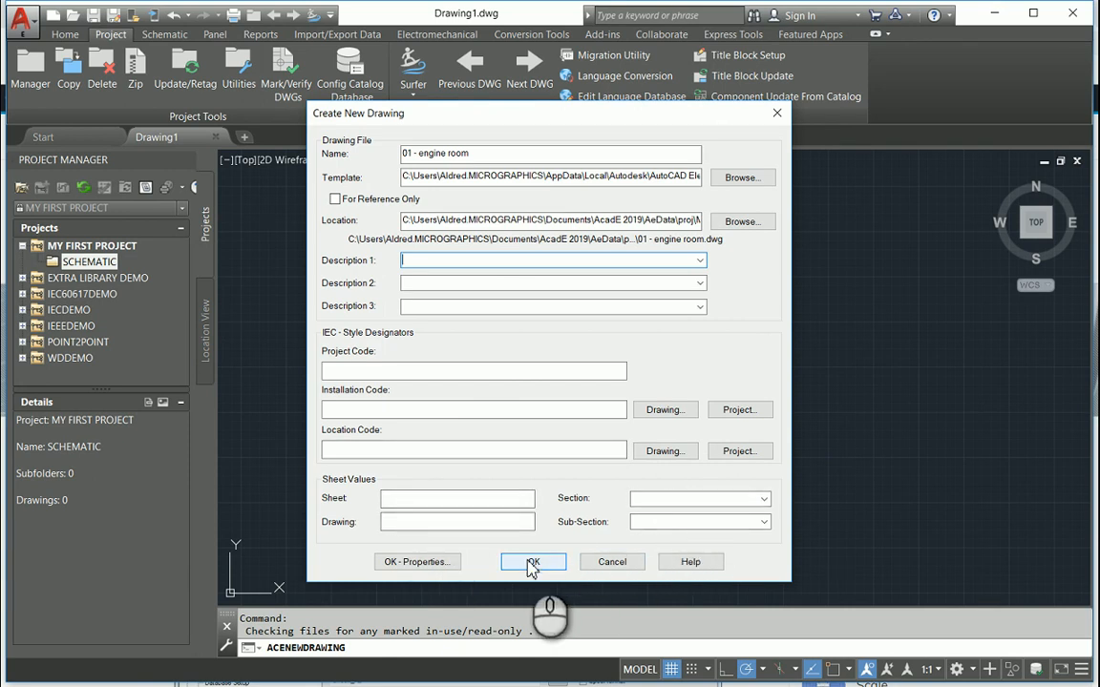
# Create the '01 - engine room' drawing, applying project defaults to its settings
pyautogui.click(533, 562)
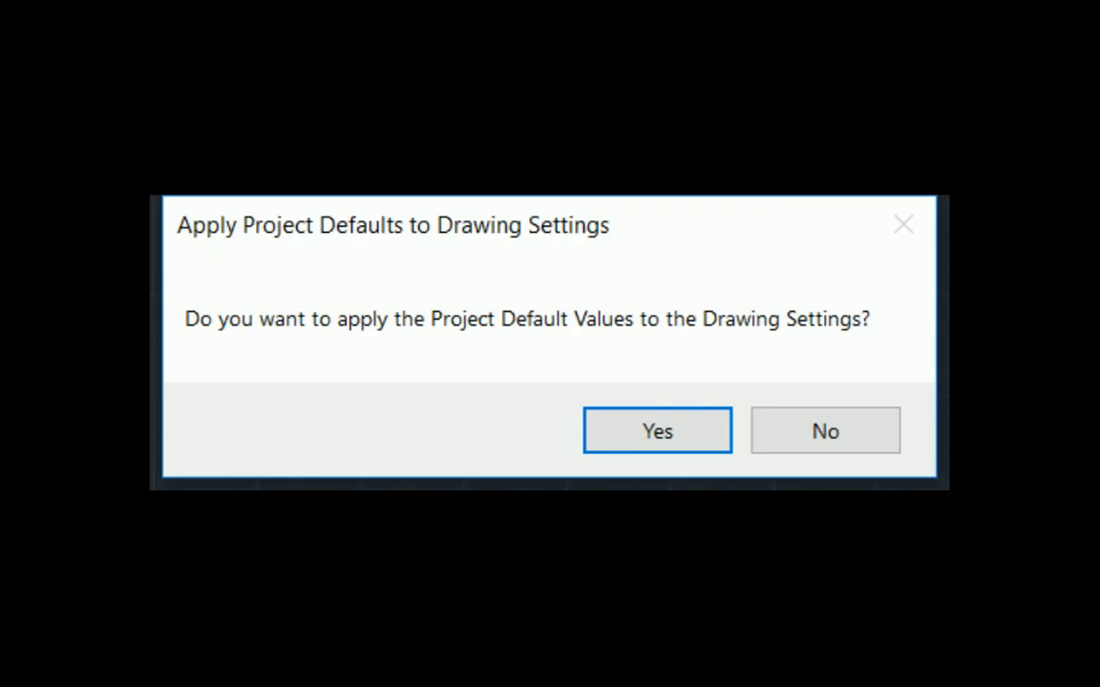
pyautogui.click(657, 431)
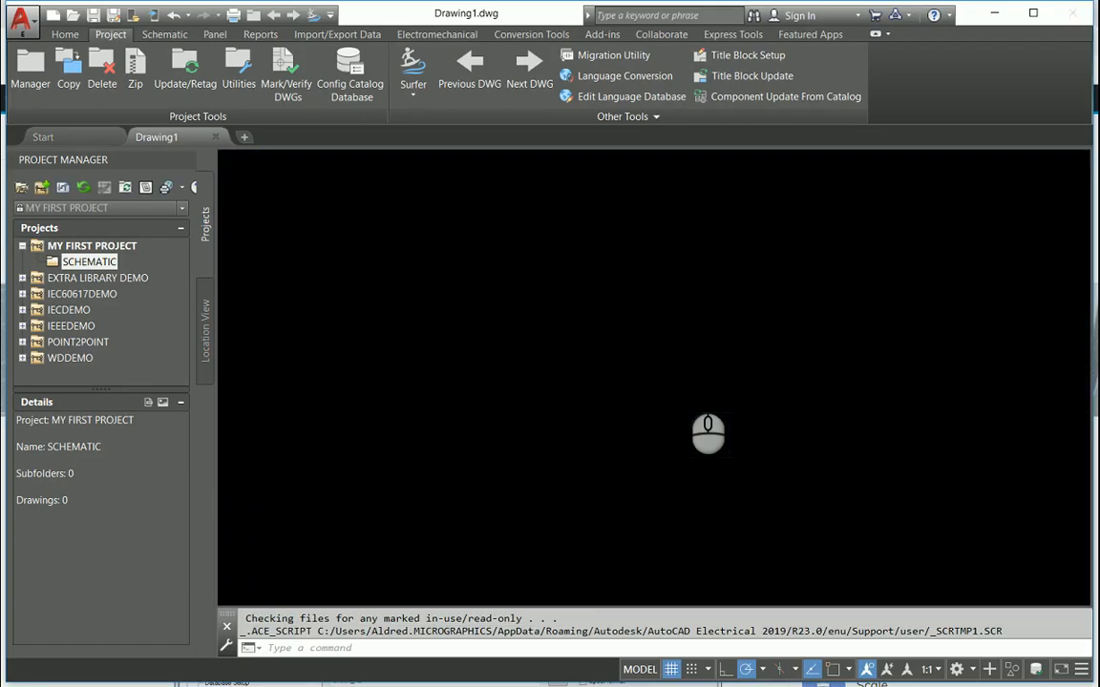